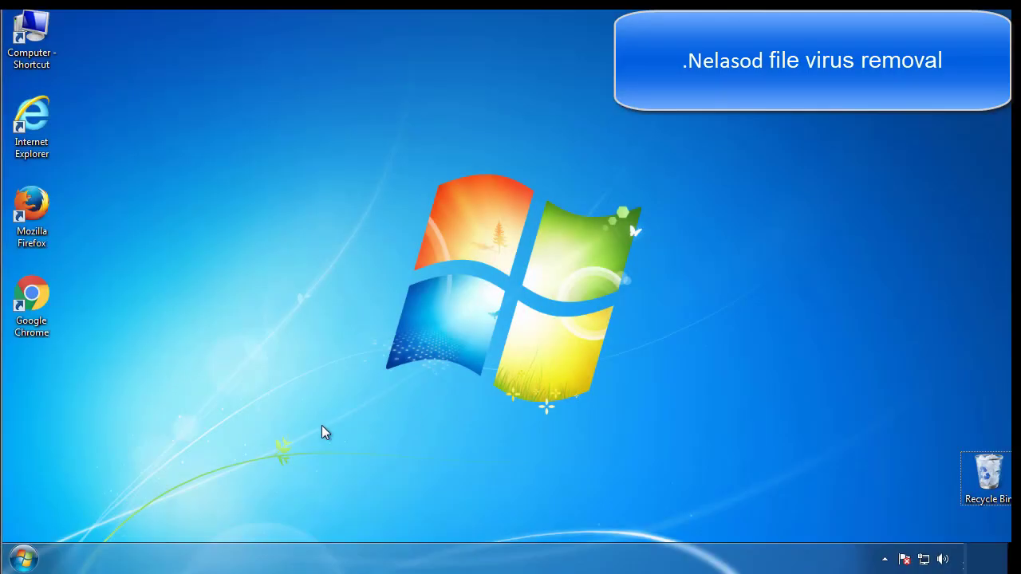
# - In msconfig, enable Safe boot with the Minimal option and apply it
pyautogui.click(23, 557)
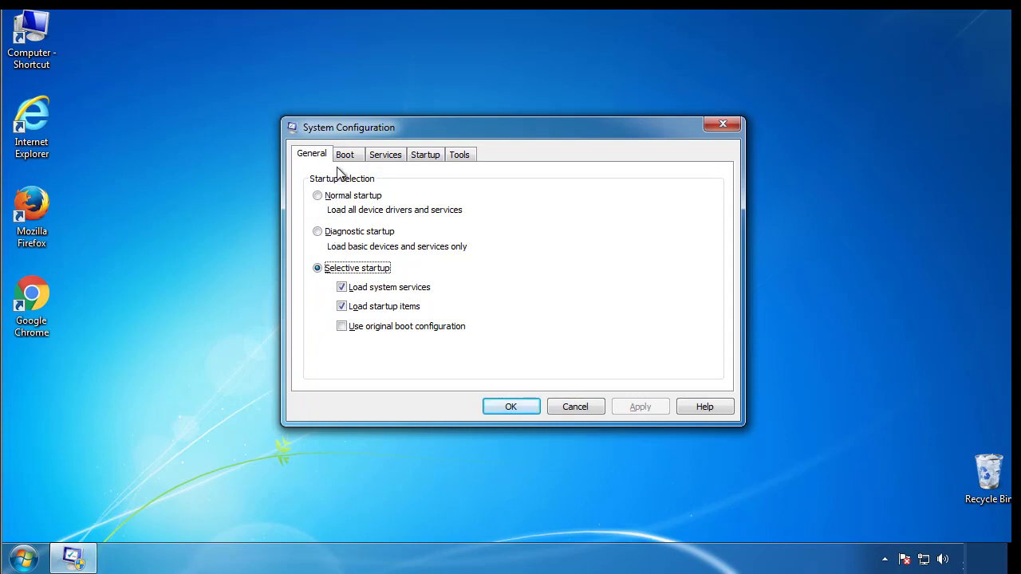
pyautogui.click(345, 154)
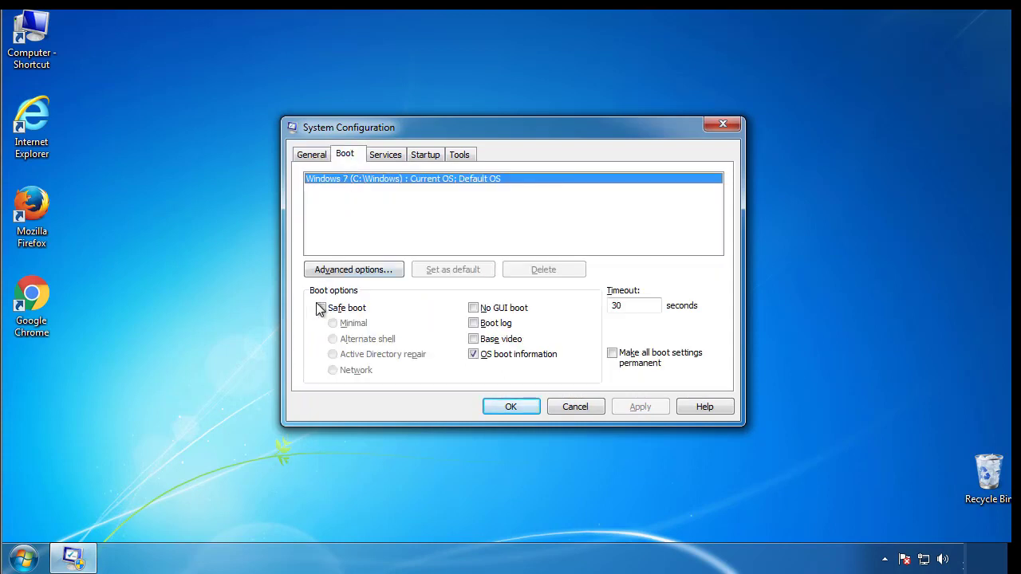
pyautogui.click(321, 307)
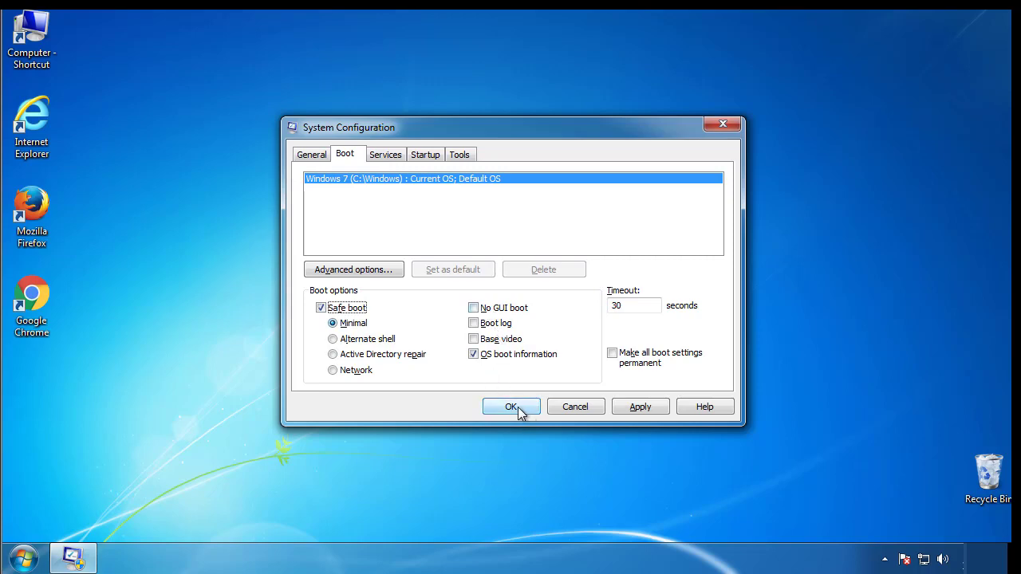
pyautogui.click(512, 406)
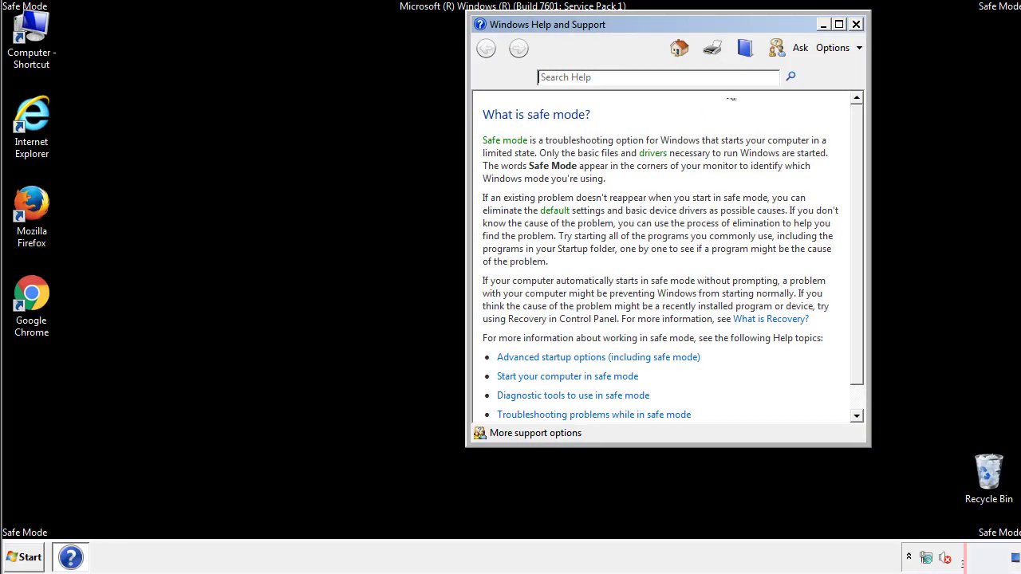
# - Close the Safe Mode help, open Control Panel, and open then close Folder Options
pyautogui.click(855, 24)
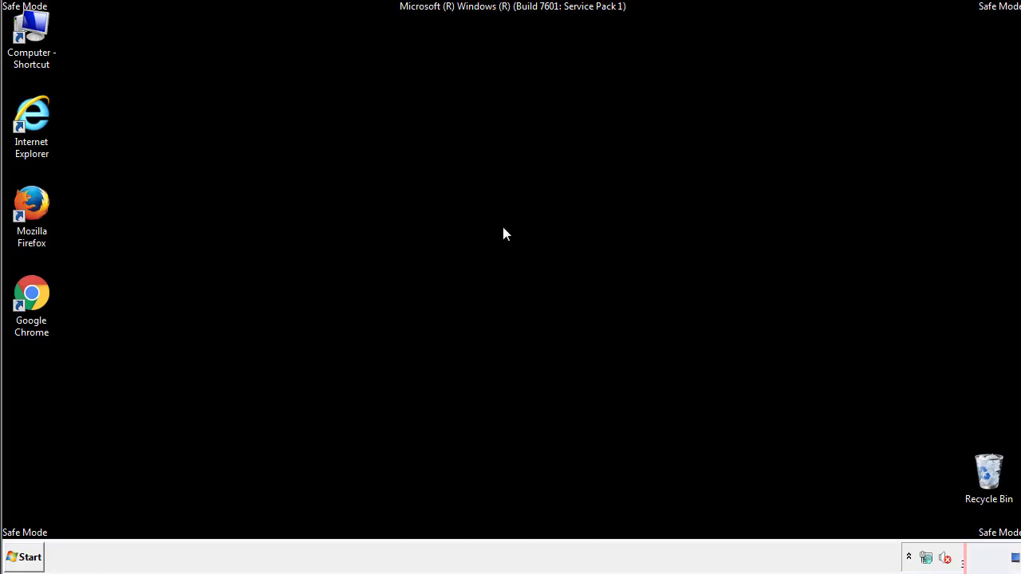
pyautogui.click(24, 557)
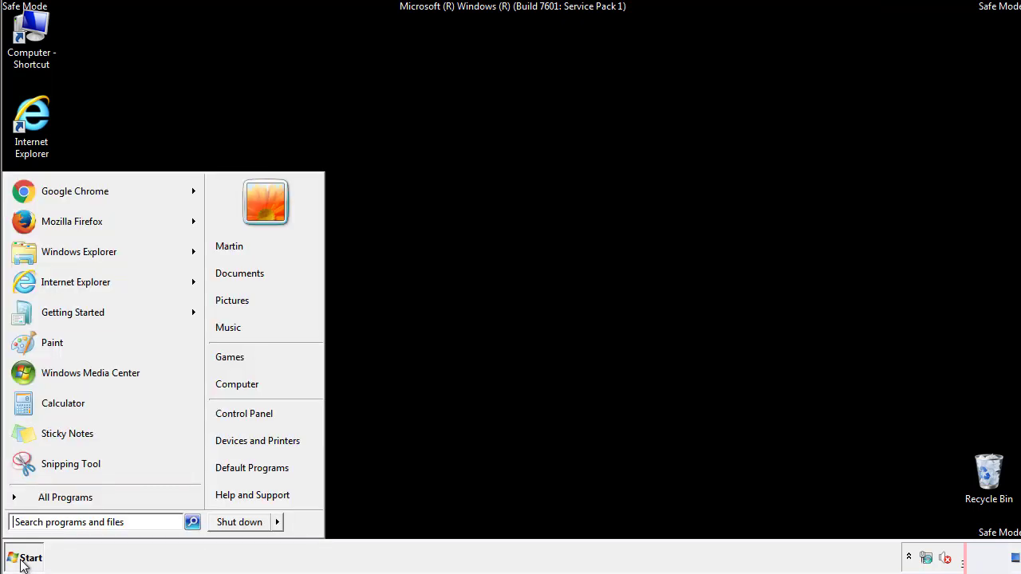
pyautogui.click(24, 556)
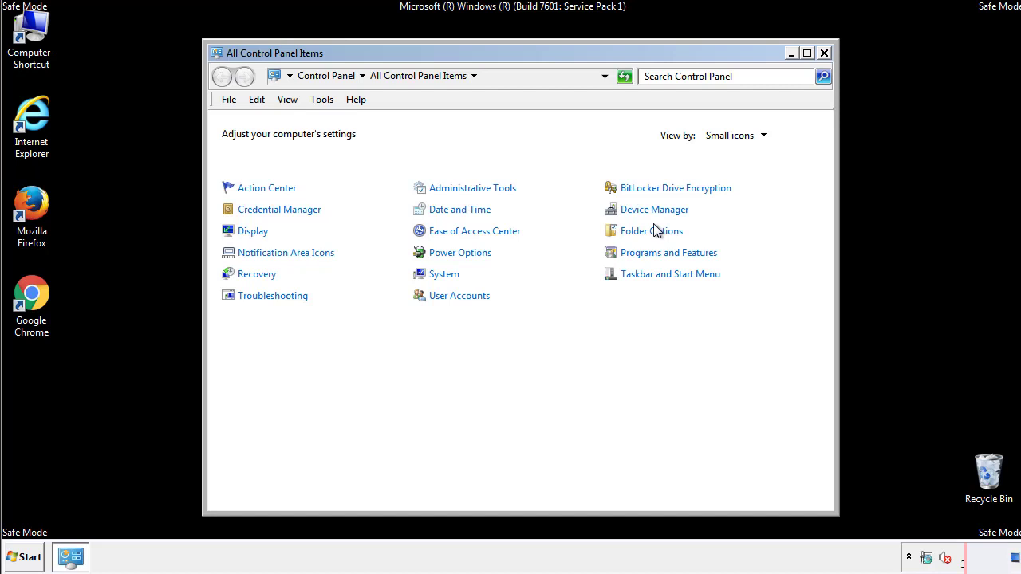
pyautogui.click(651, 231)
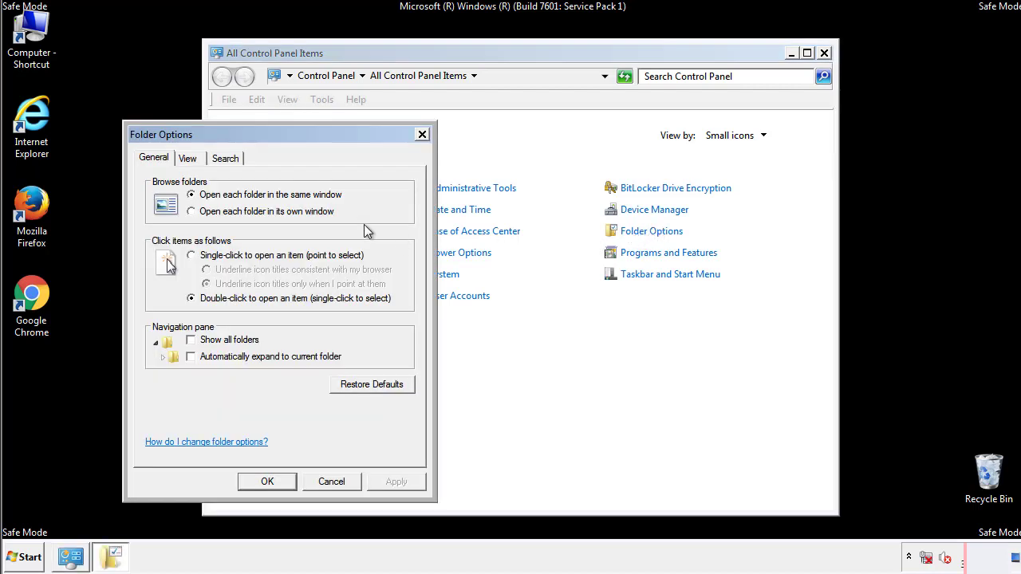
pyautogui.click(188, 158)
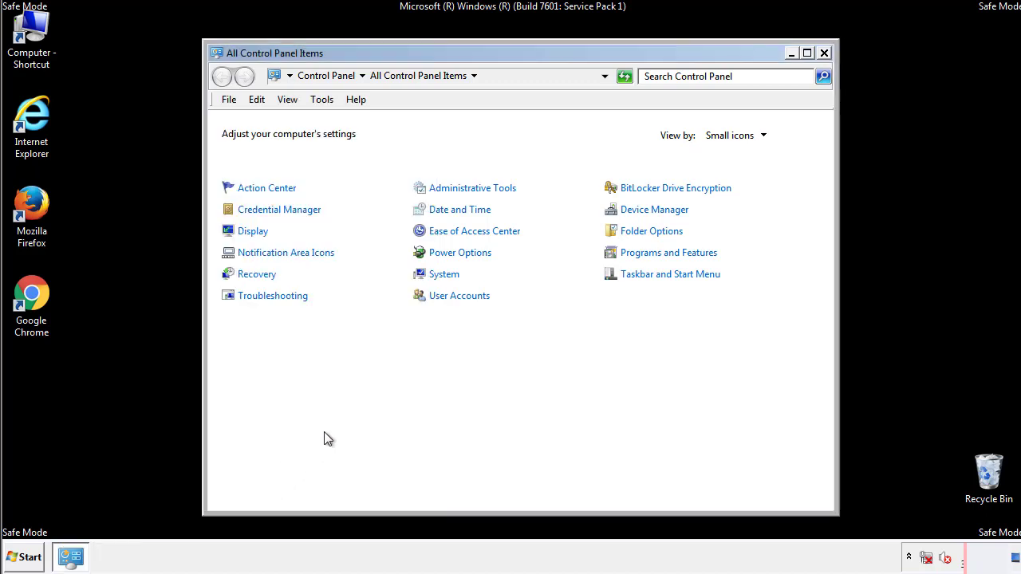
# - Browse to C:\Windows\System32\drivers\etc to start opening the hosts file
pyautogui.click(824, 52)
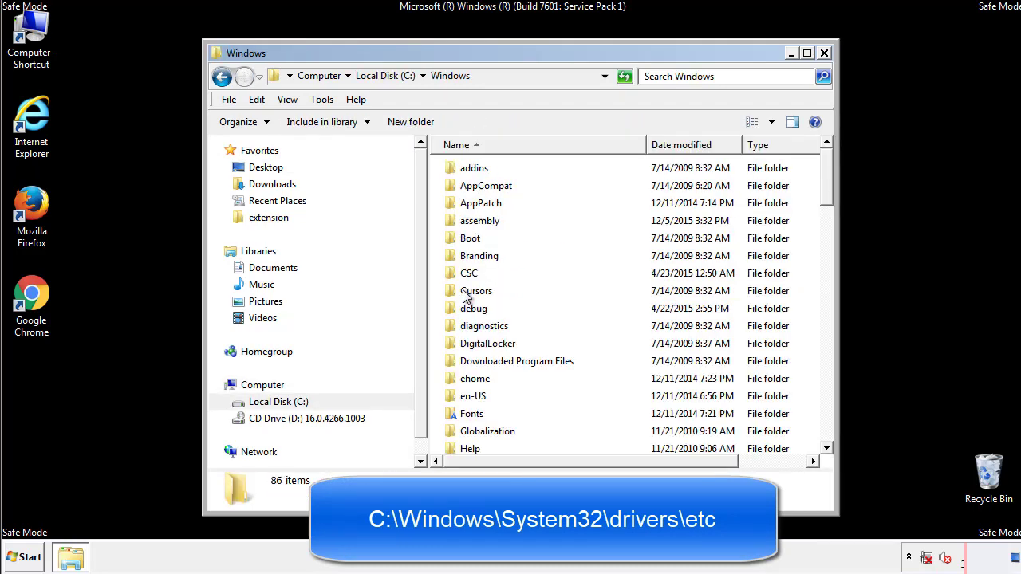
pyautogui.scroll(-3)
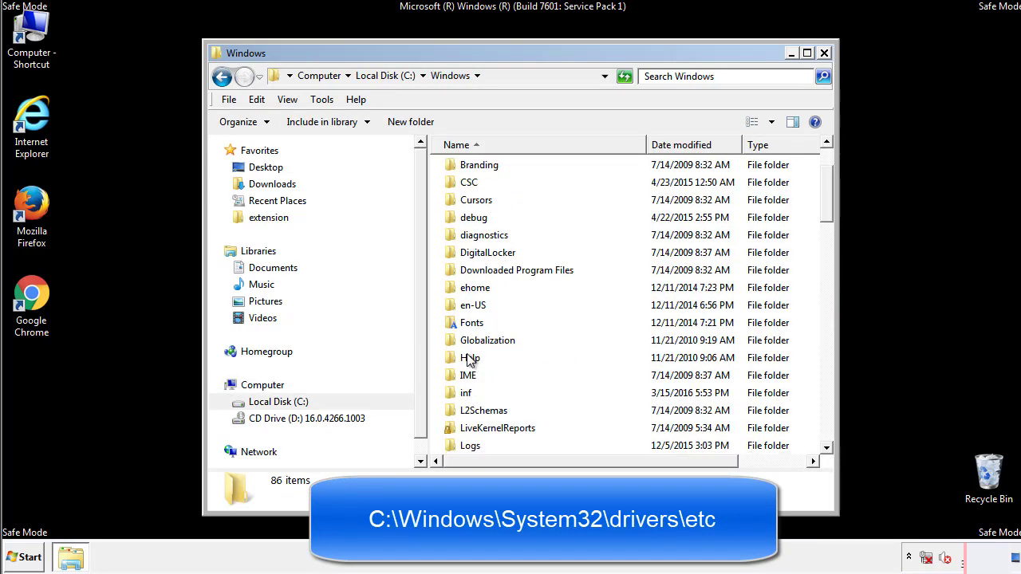
pyautogui.scroll(-3)
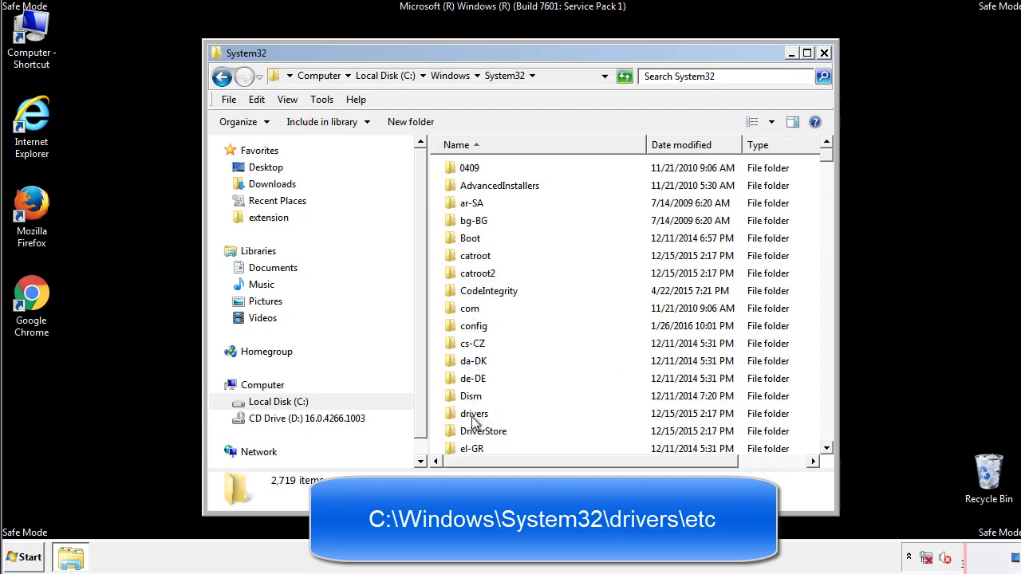
pyautogui.doubleClick(475, 414)
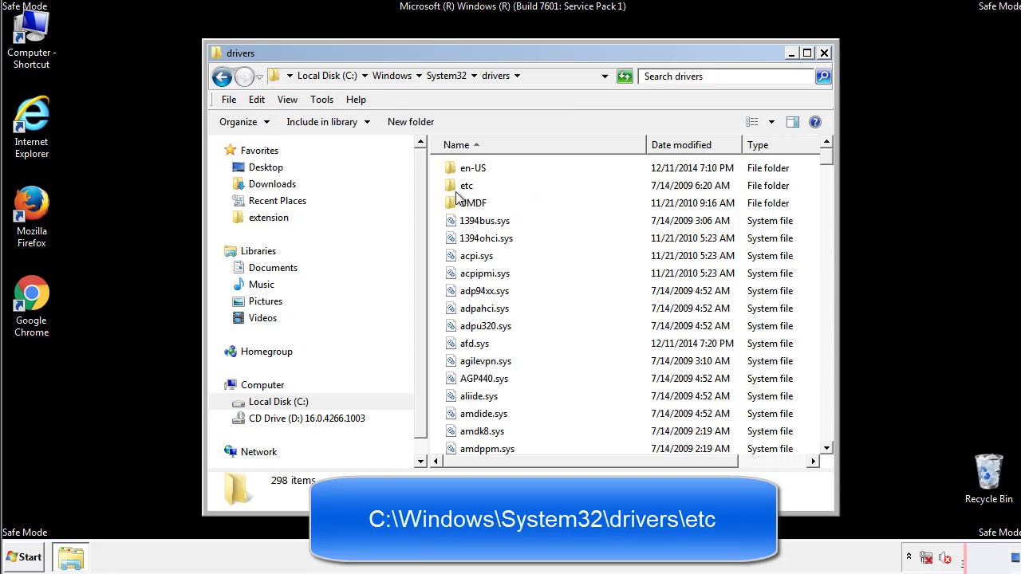
pyautogui.doubleClick(467, 185)
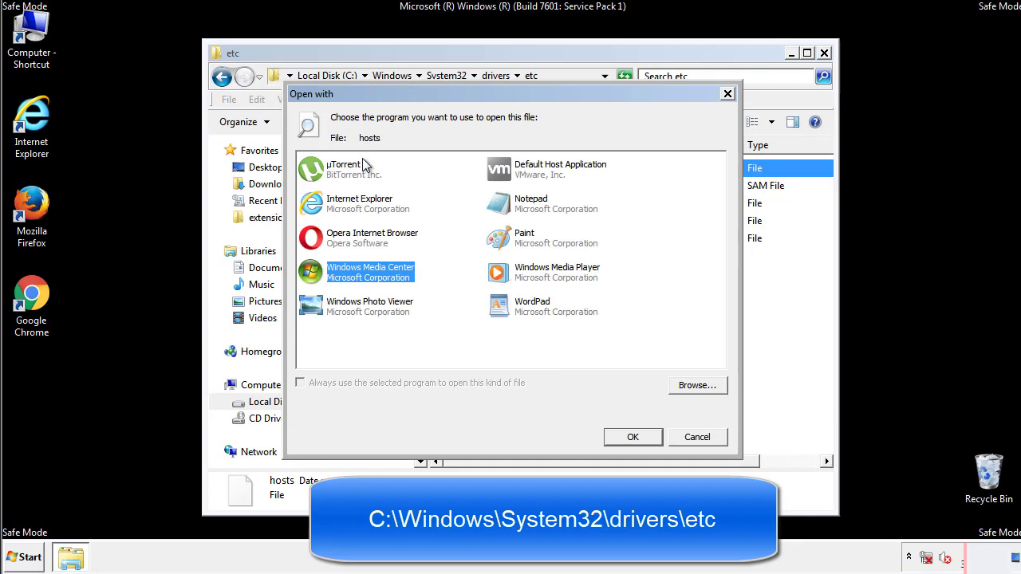
pyautogui.moveTo(518, 209)
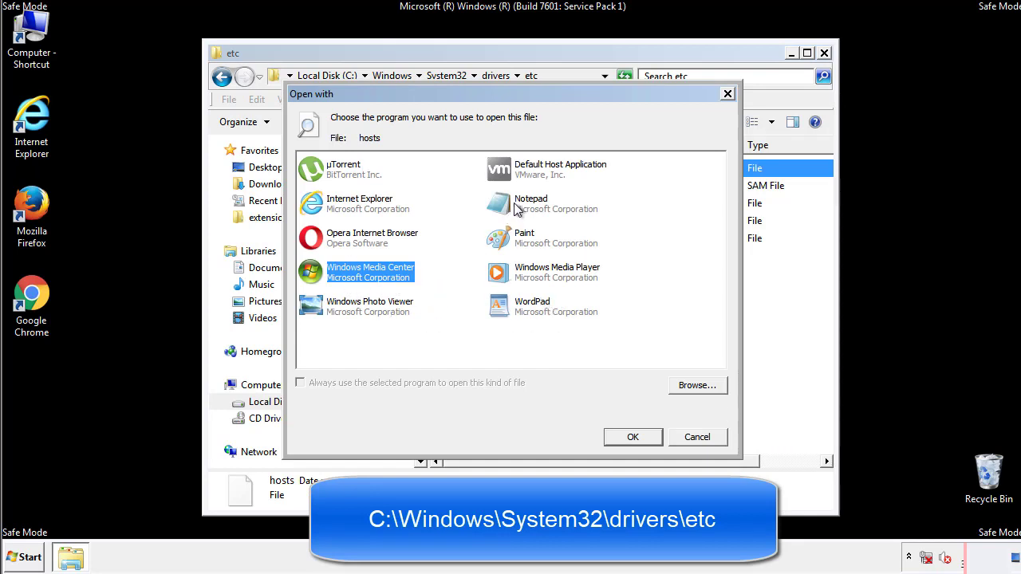
# - Open hosts in Notepad, delete the four bottom host entries, and close Notepad
pyautogui.click(632, 436)
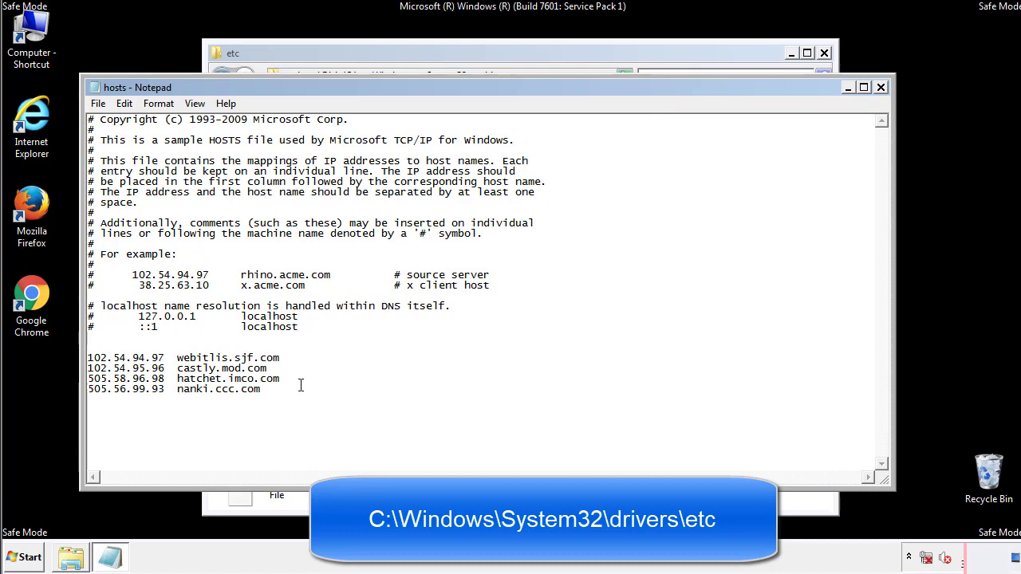
pyautogui.moveTo(89, 357); pyautogui.dragTo(280, 389)
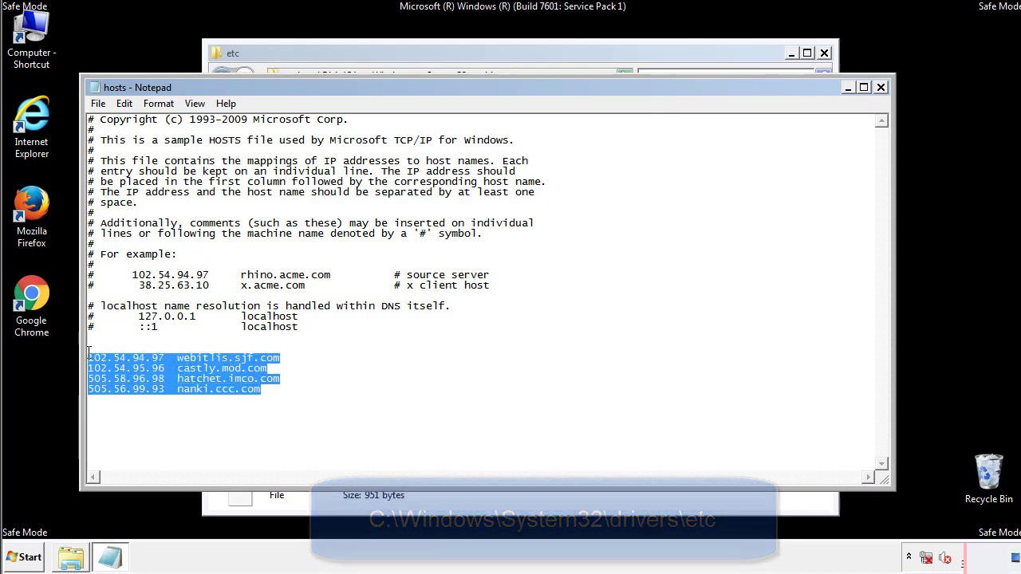
pyautogui.press('Delete')
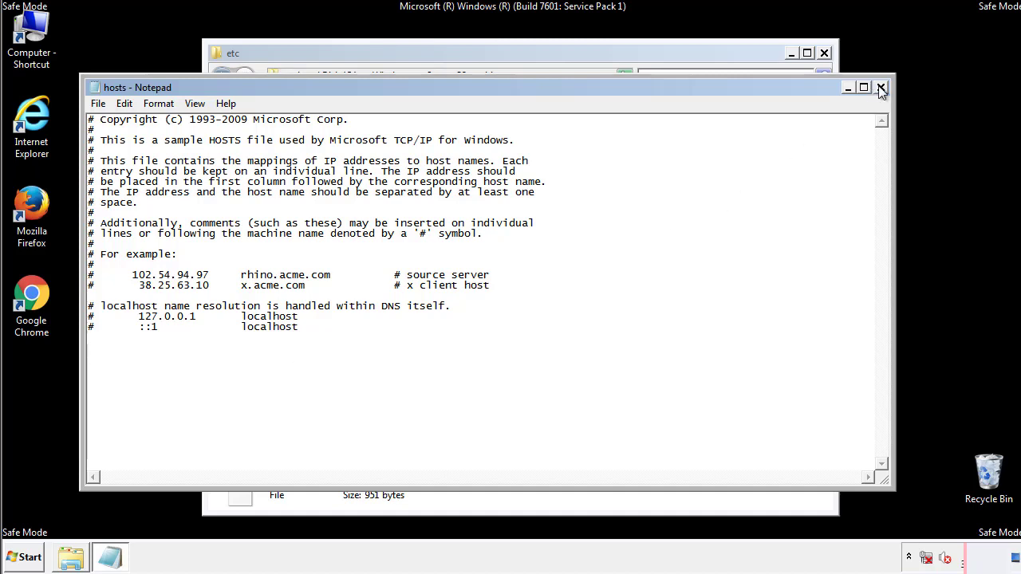
pyautogui.click(882, 87)
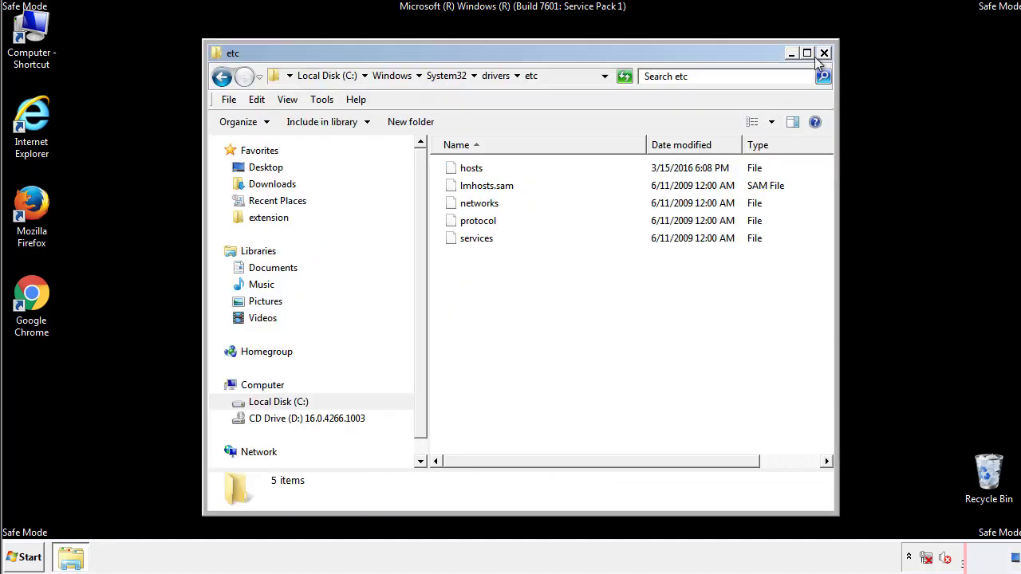
# - Close the etc window and open the Startup folder from the Start menu
pyautogui.click(824, 53)
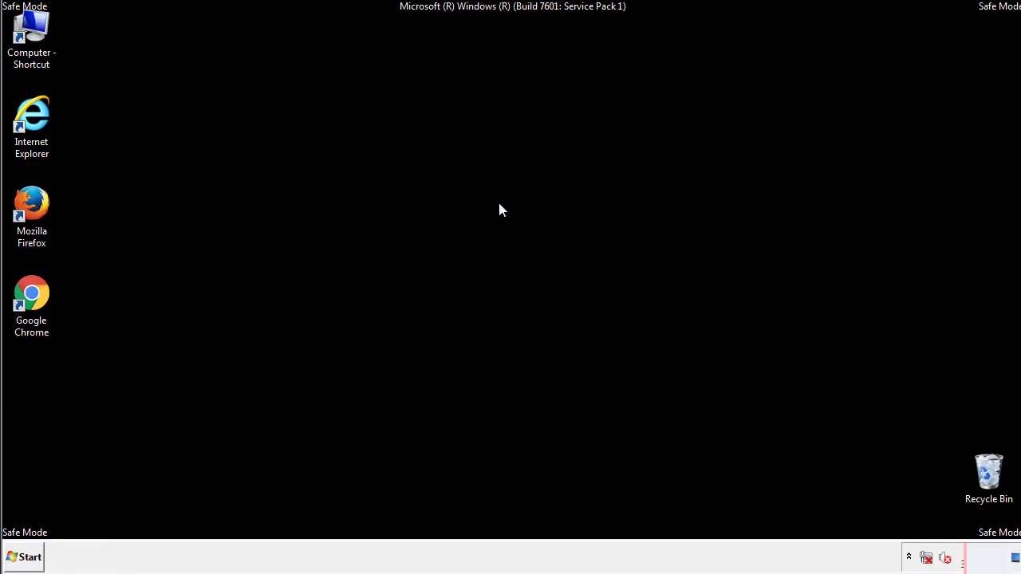
pyautogui.click(22, 556)
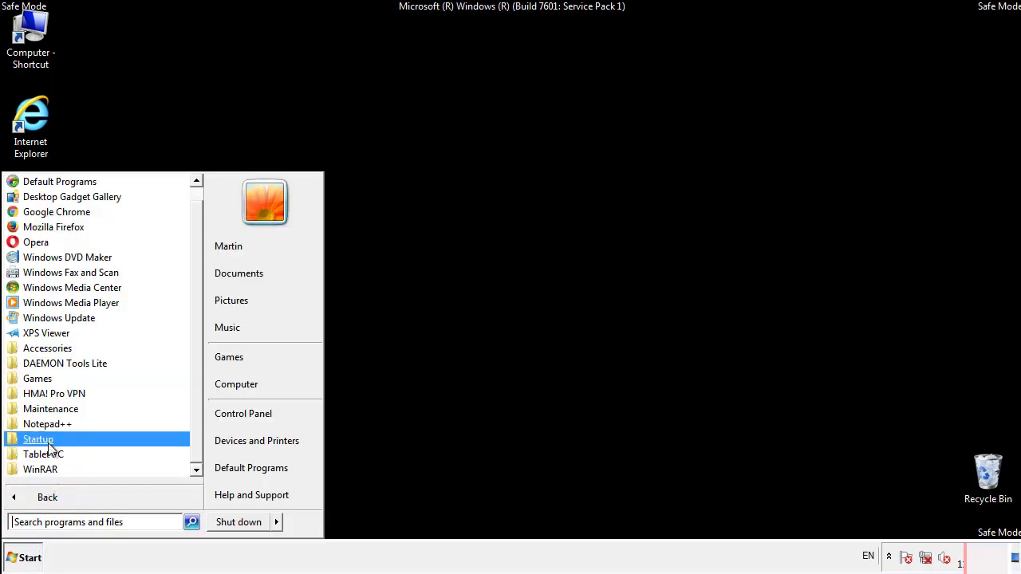
pyautogui.rightClick(38, 439)
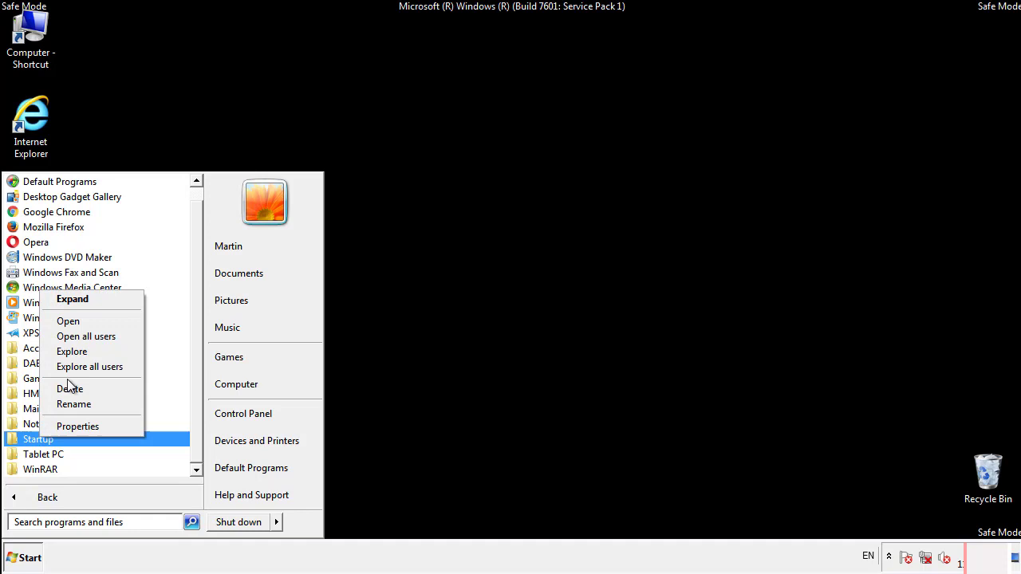
pyautogui.click(67, 321)
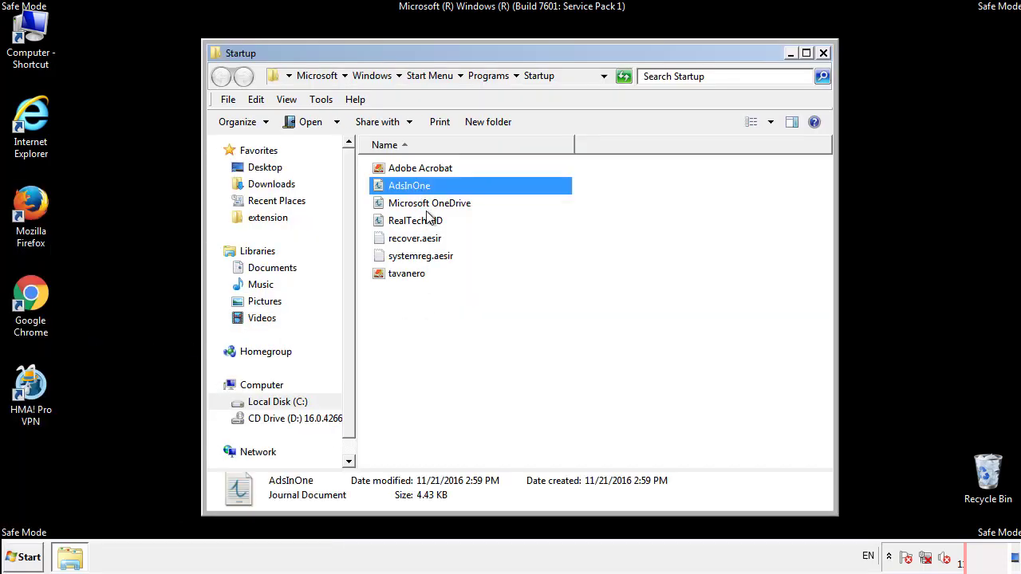
# - Delete AdsInOne, both .aesir files and tavanero from Startup, then close the folder
pyautogui.click(421, 255)
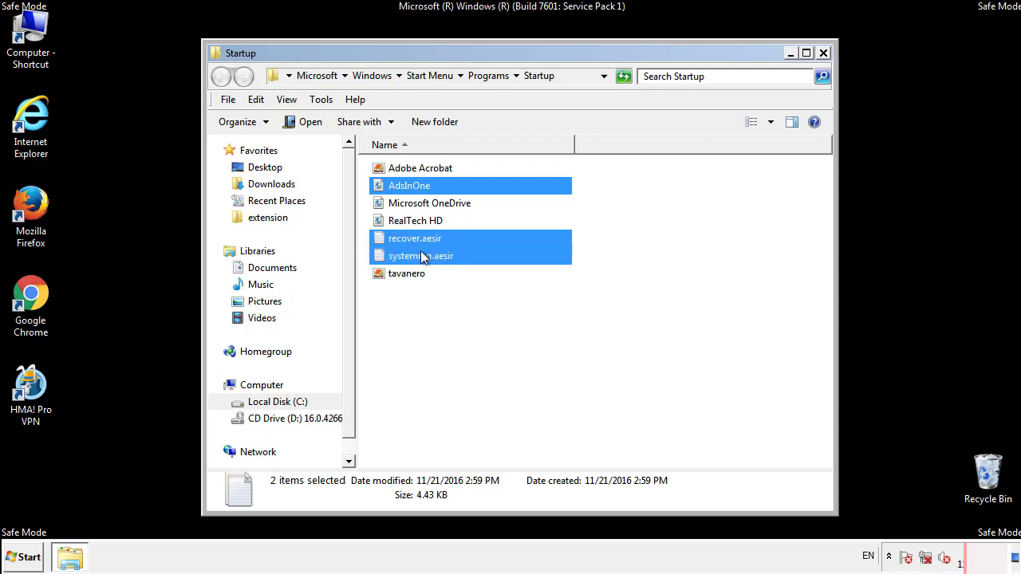
pyautogui.rightClick(407, 272)
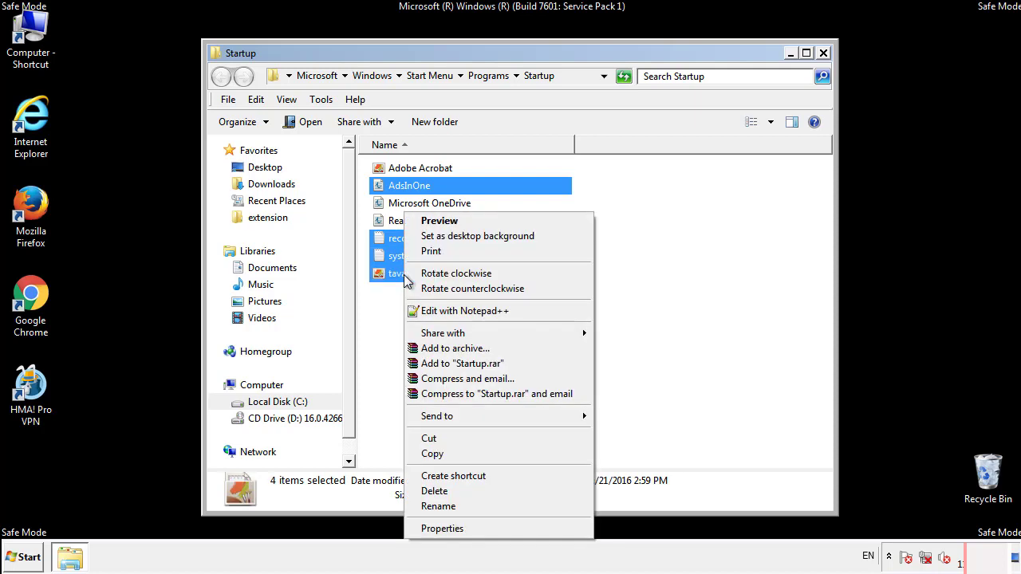
pyautogui.click(434, 491)
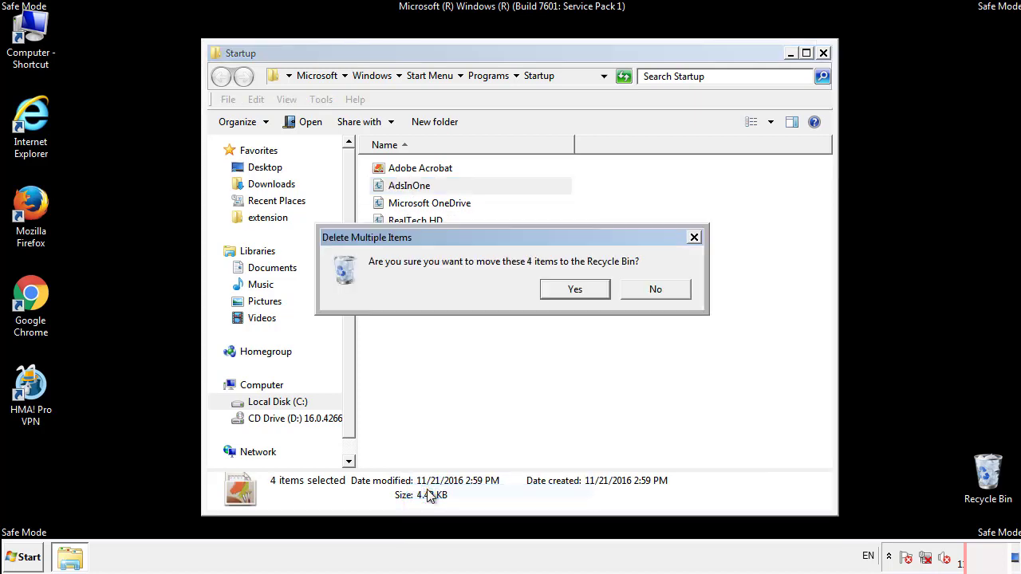
pyautogui.click(575, 289)
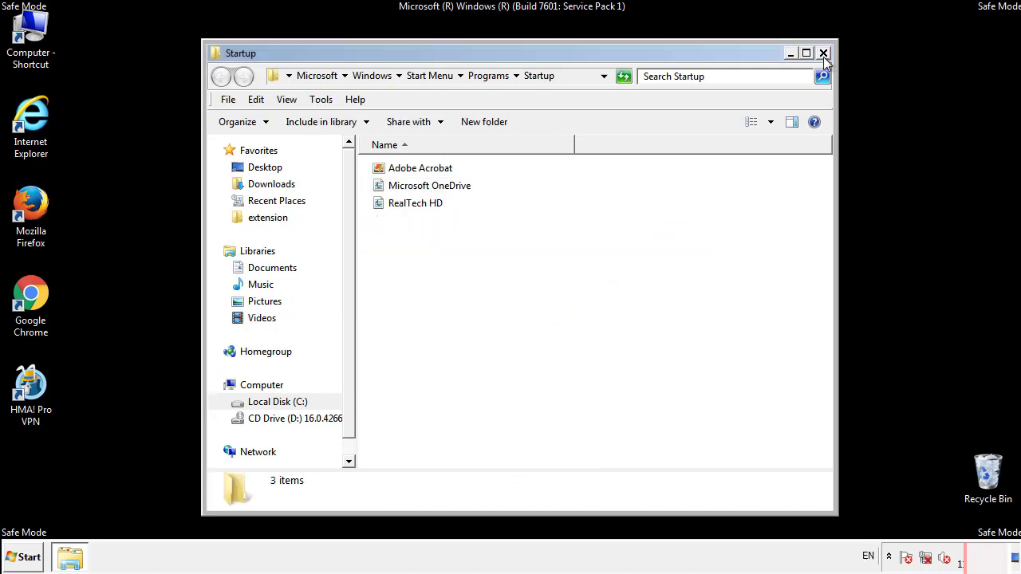
pyautogui.click(823, 53)
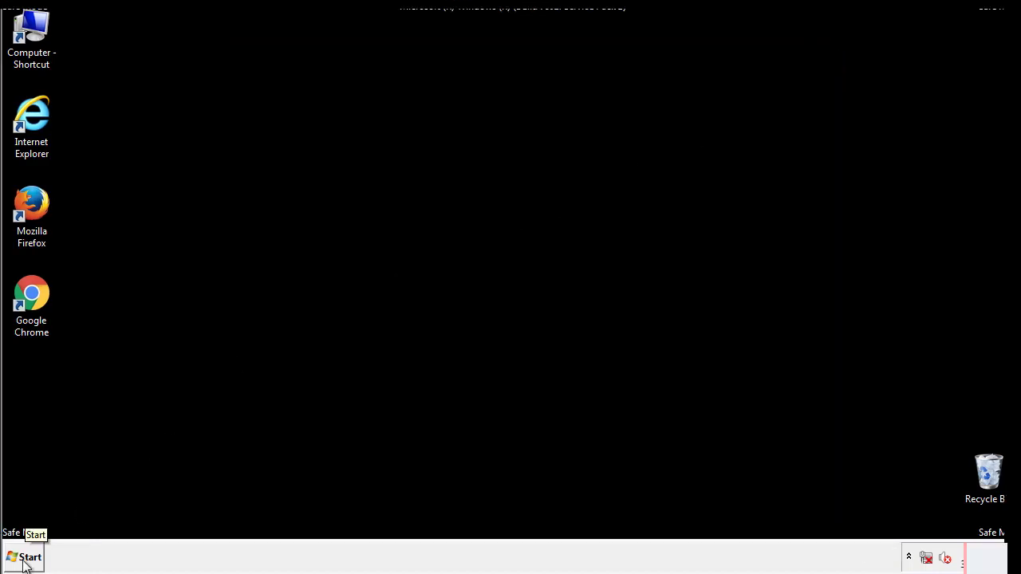
# - Launch regedit and expand HKEY_LOCAL_MACHINE and SOFTWARE
pyautogui.click(24, 557)
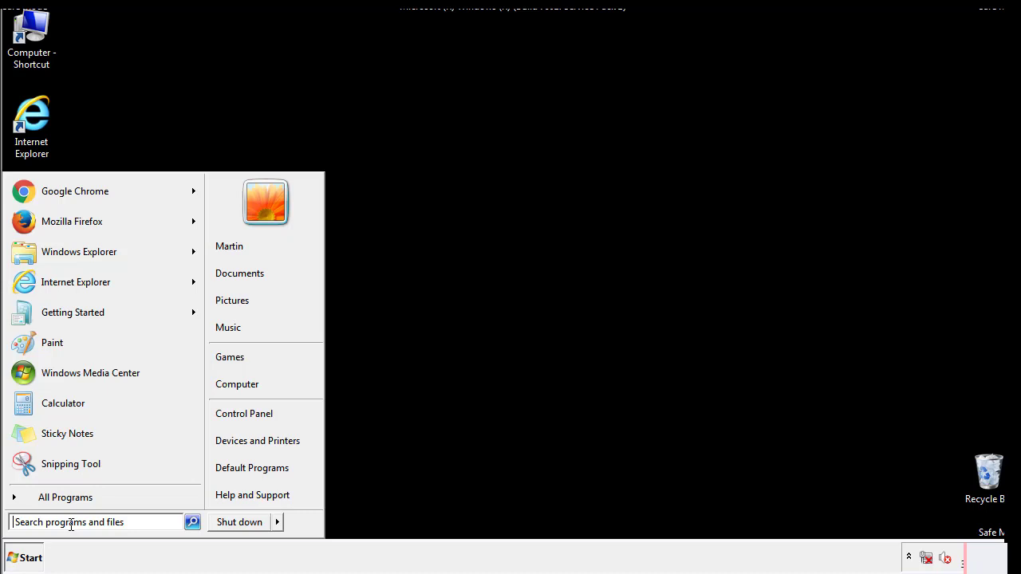
pyautogui.write('reged')
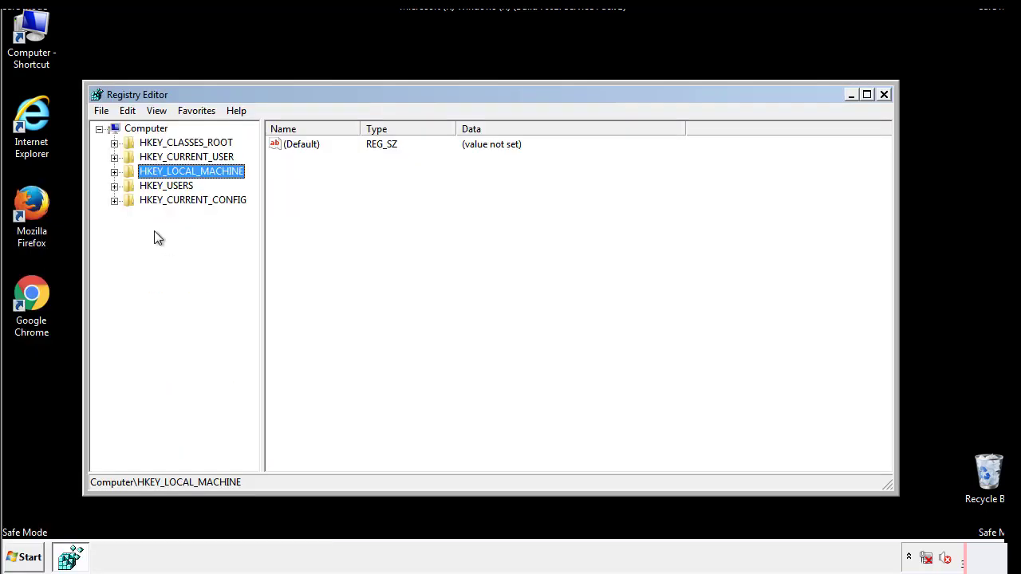
pyautogui.click(114, 171)
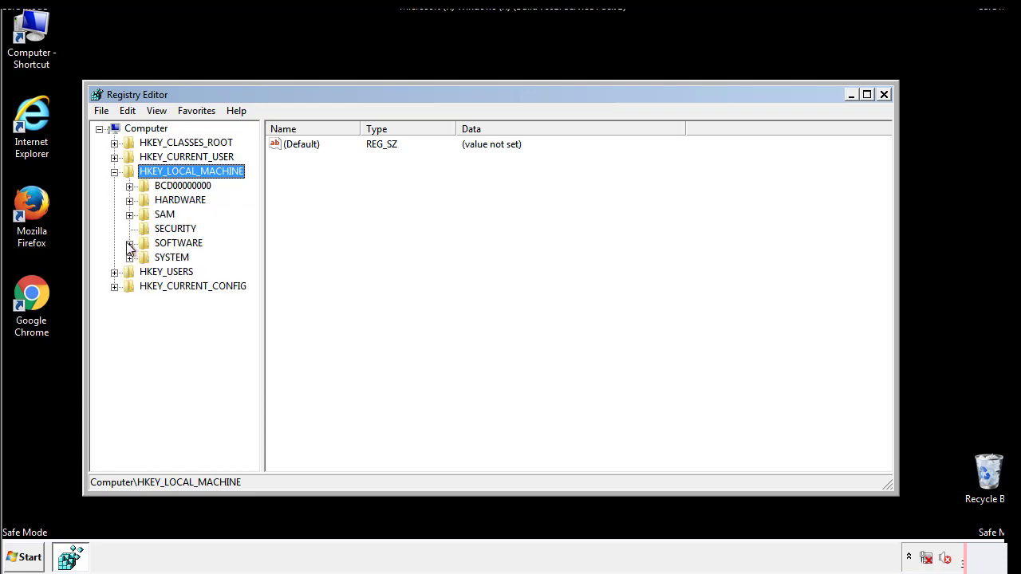
pyautogui.click(130, 243)
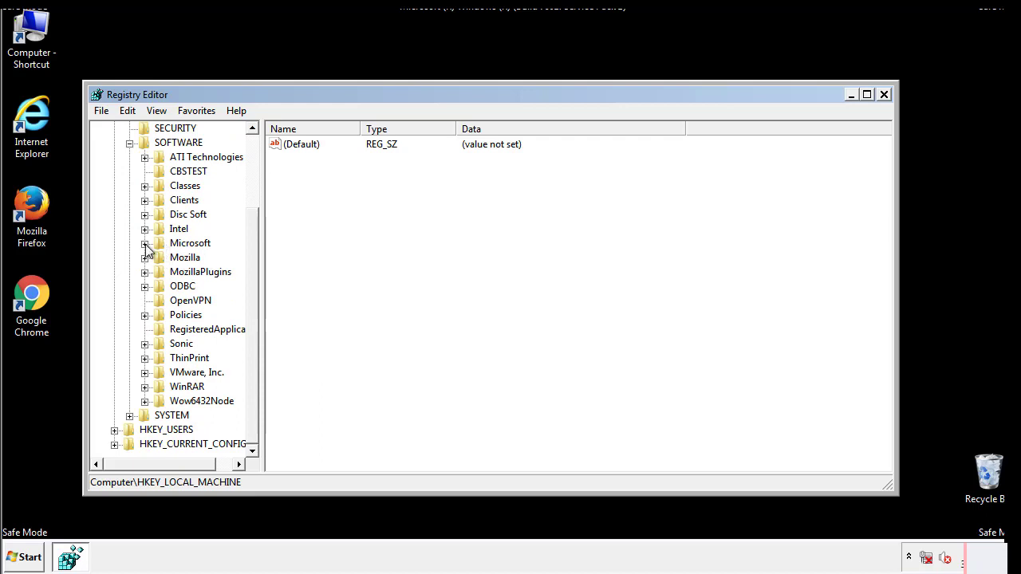
# - Expand Microsoft and Windows down to CurrentVersion, with Run in view
pyautogui.click(145, 244)
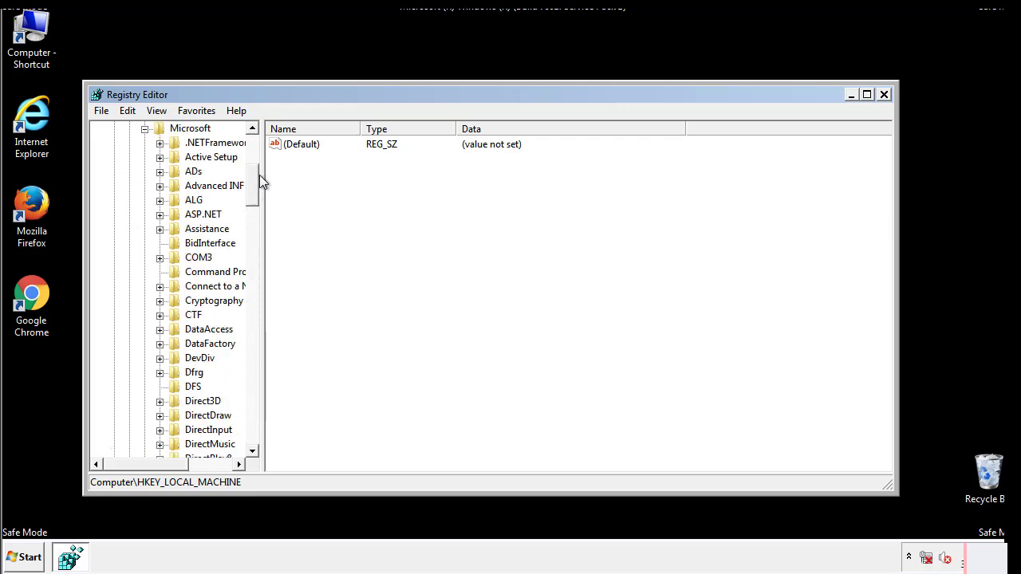
pyautogui.scroll(-3)
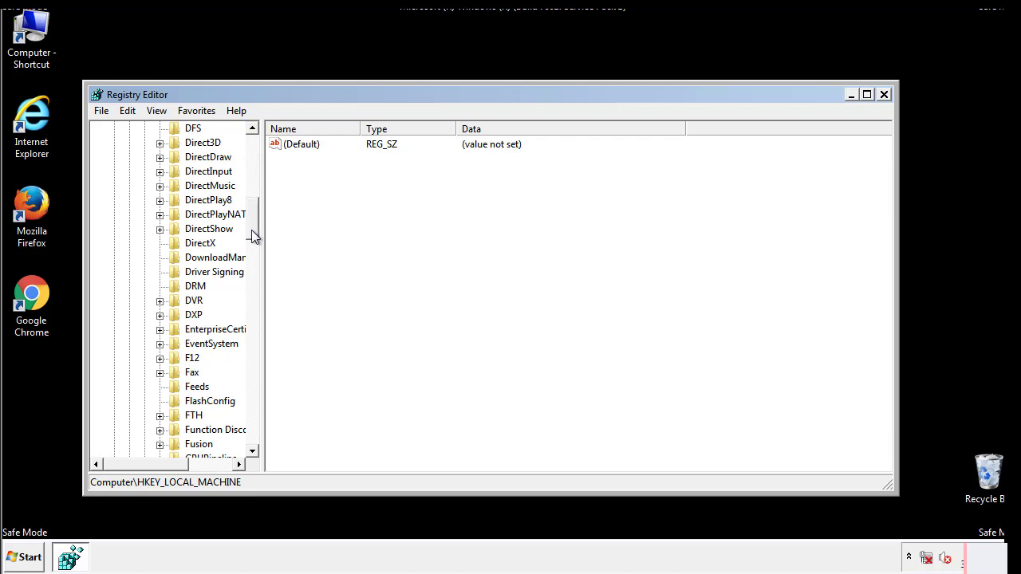
pyautogui.scroll(-3)
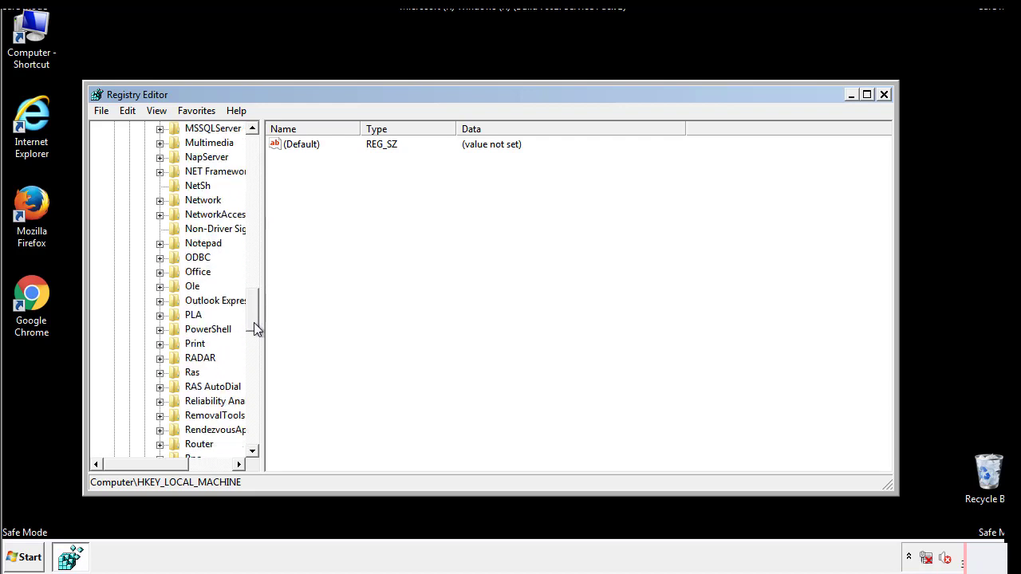
pyautogui.scroll(-3)
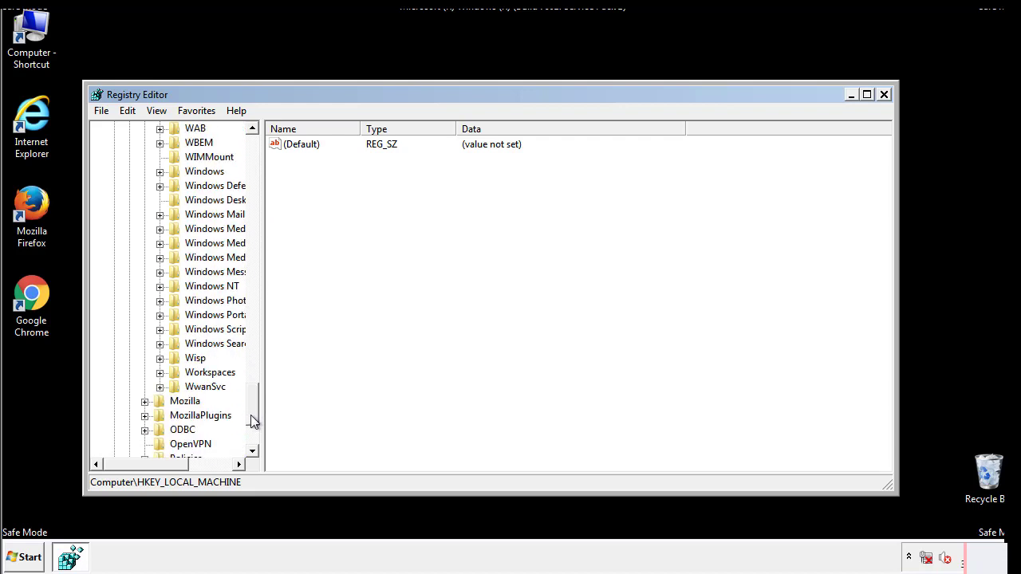
pyautogui.click(160, 244)
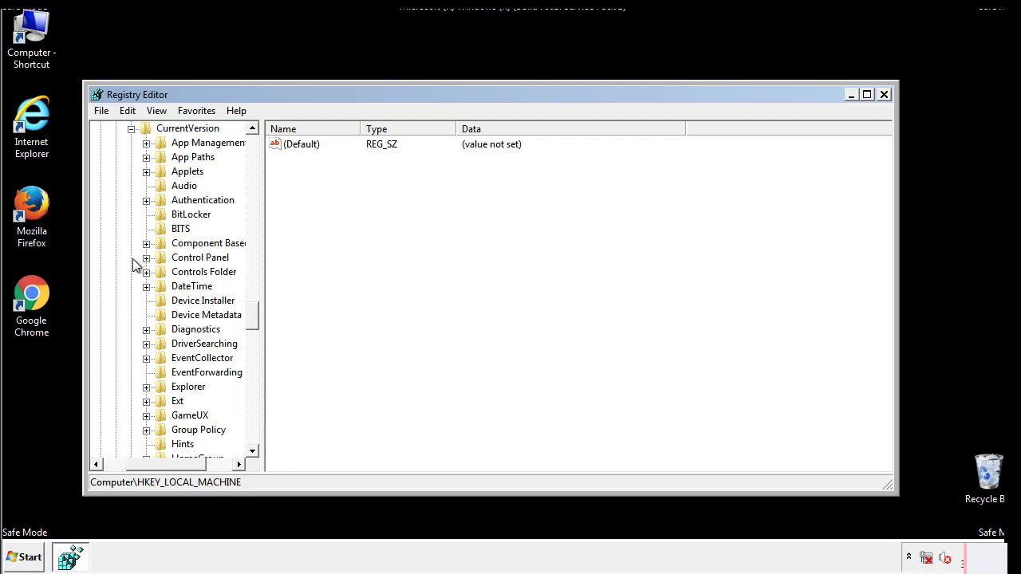
pyautogui.scroll(-3)
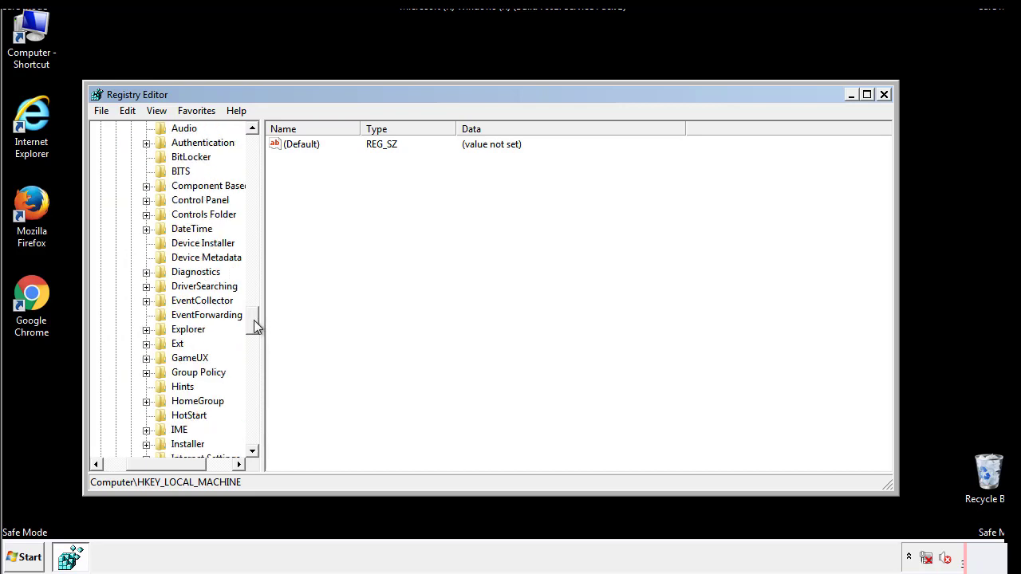
pyautogui.scroll(-3)
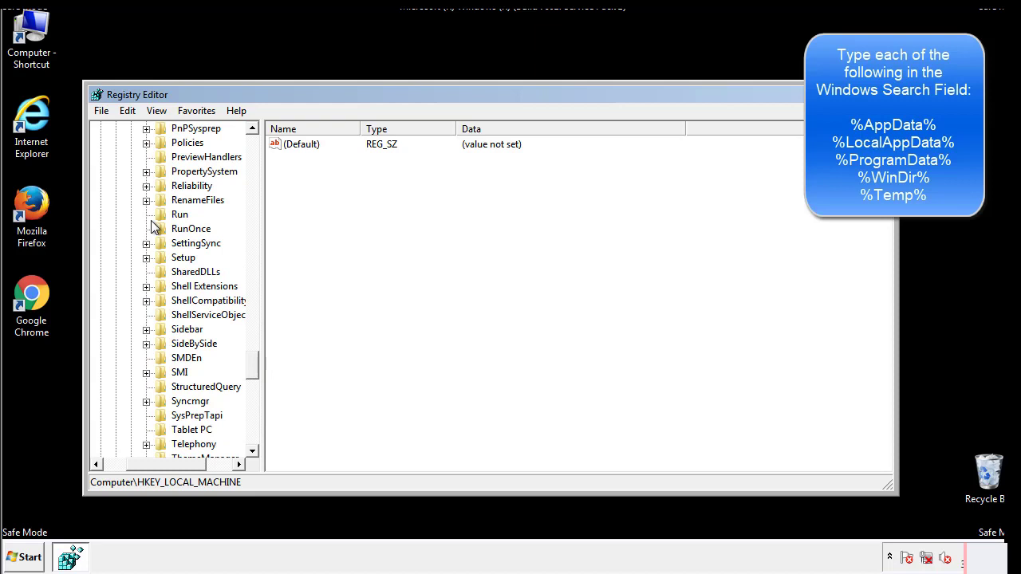
# - Delete the tappi.loc value from HKLM Run, keeping the VMware User Process entry
pyautogui.click(179, 214)
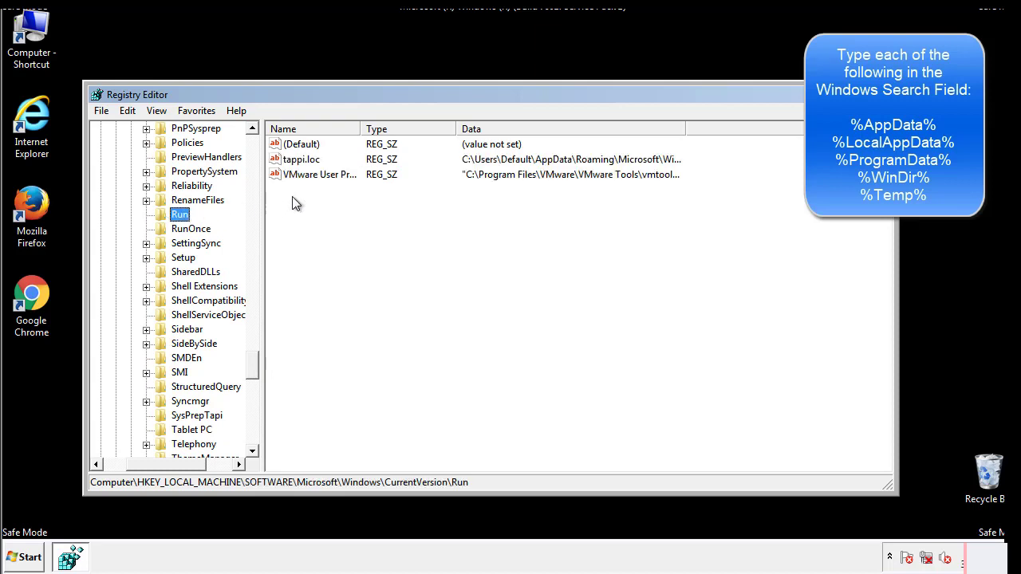
pyautogui.moveTo(656, 175)
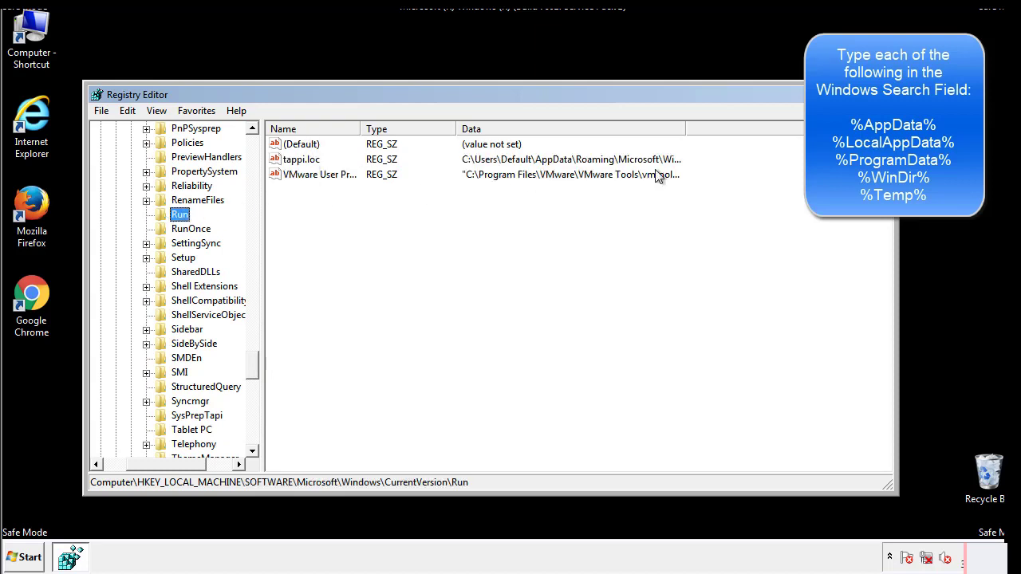
pyautogui.click(302, 159)
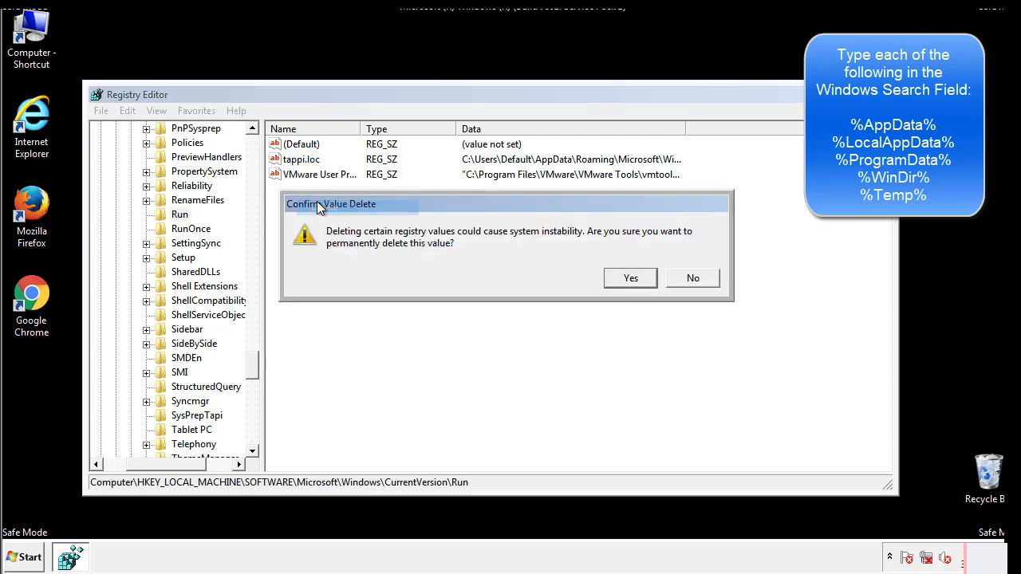
pyautogui.click(630, 278)
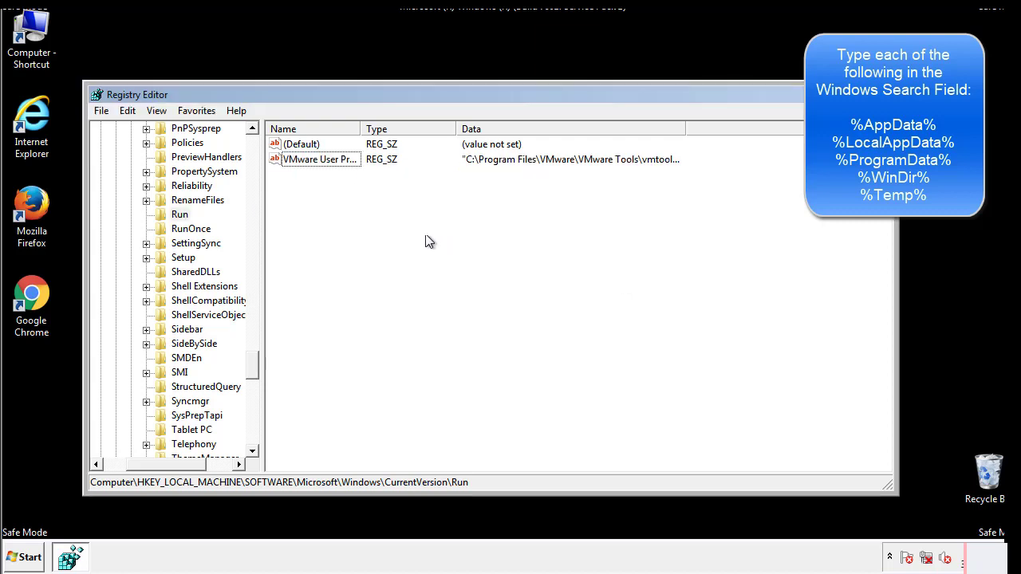
pyautogui.scroll(-3)
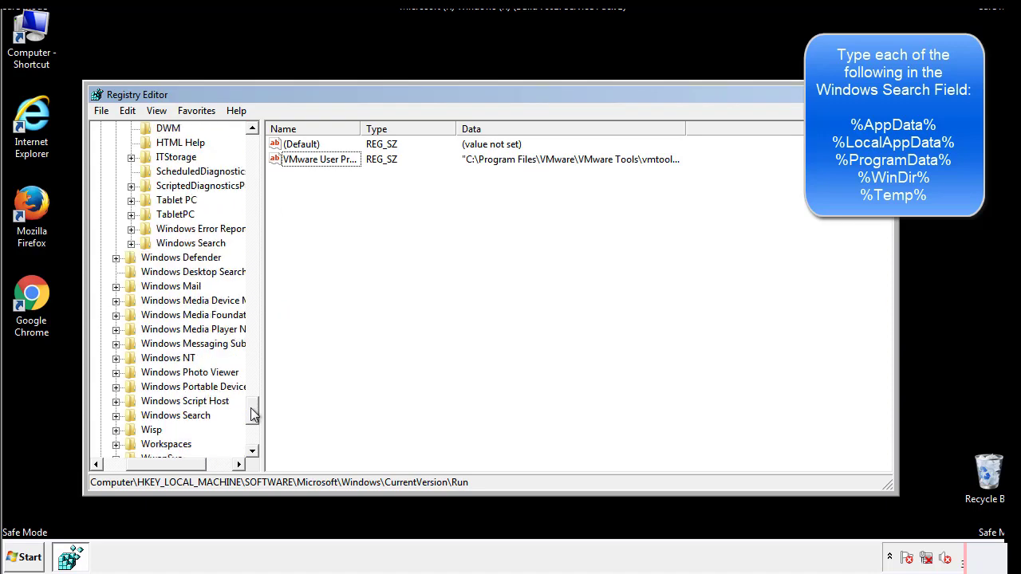
pyautogui.scroll(-3)
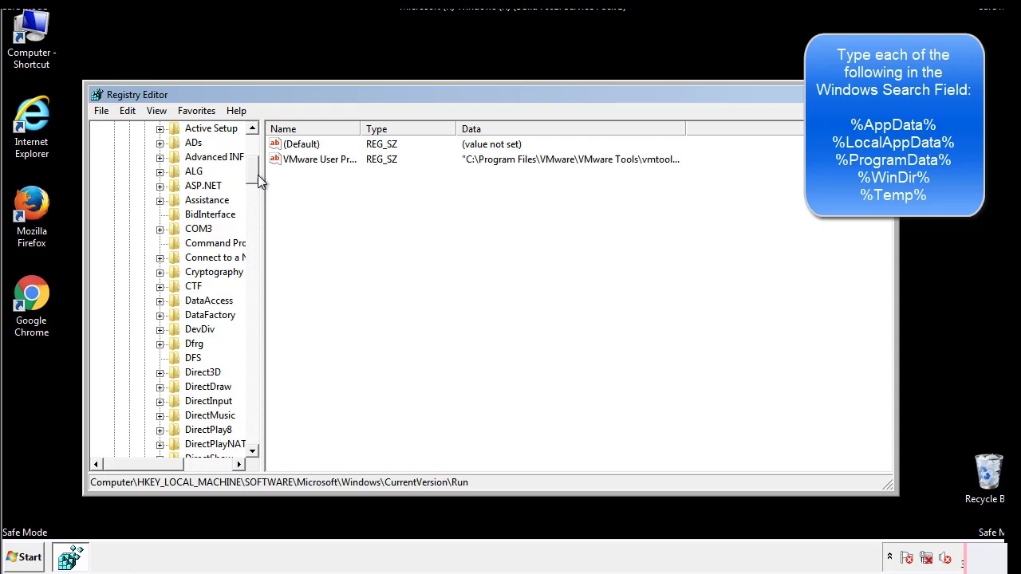
# - Collapse HKLM and expand HKEY_CURRENT_USER\Software\Microsoft\Windows to CurrentVersion
pyautogui.click(114, 170)
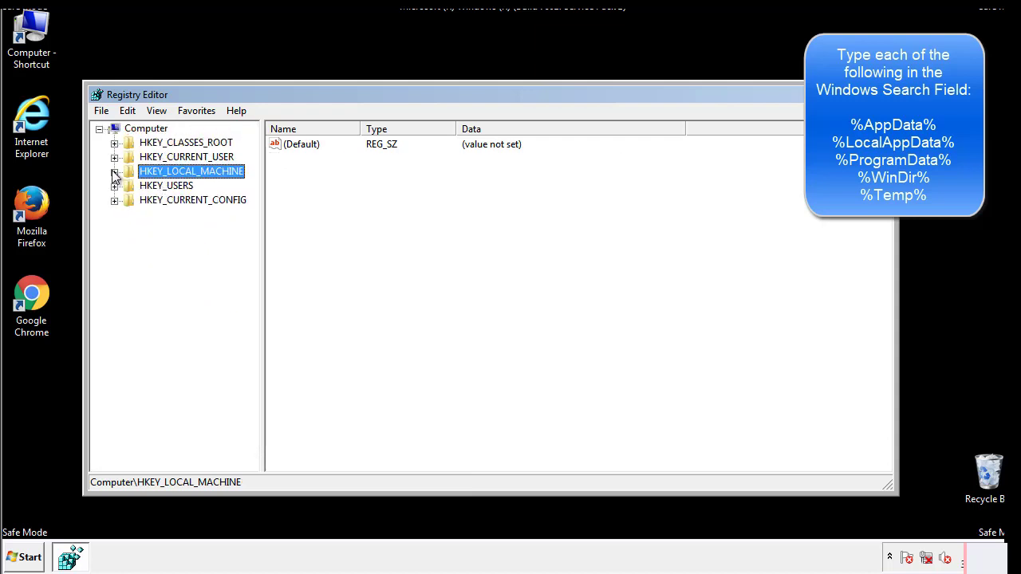
pyautogui.click(114, 157)
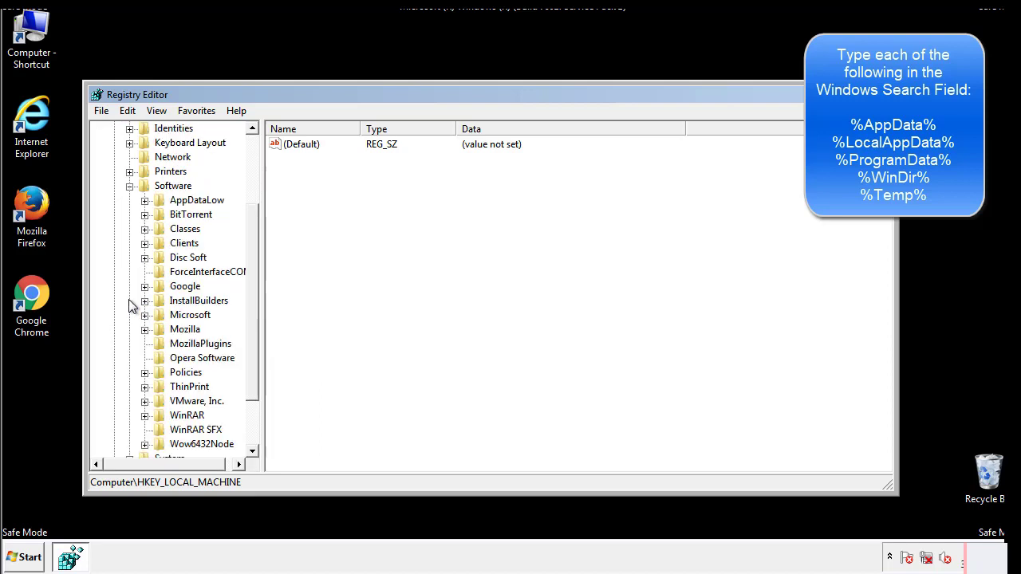
pyautogui.scroll(-3)
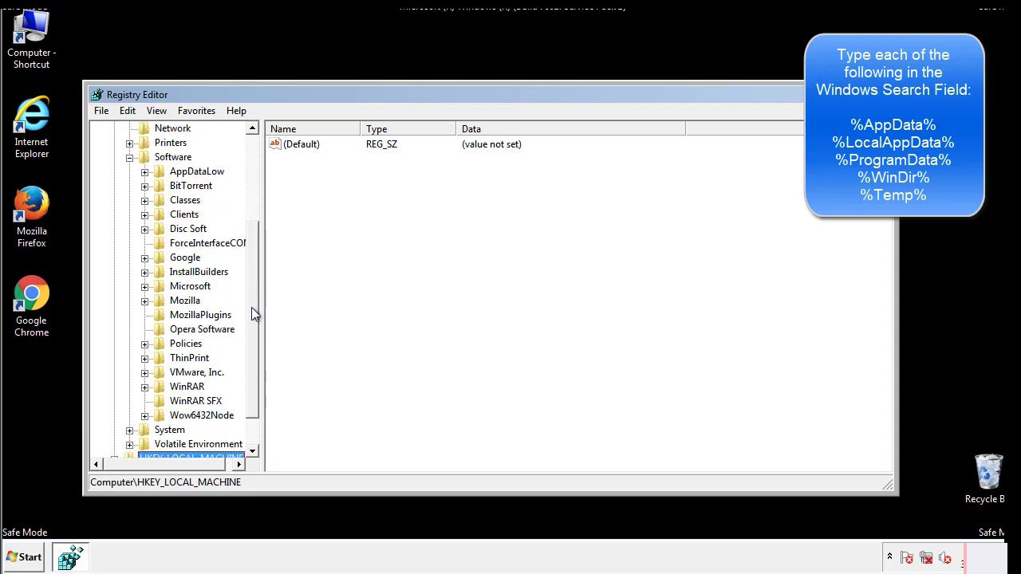
pyautogui.moveTo(161, 323)
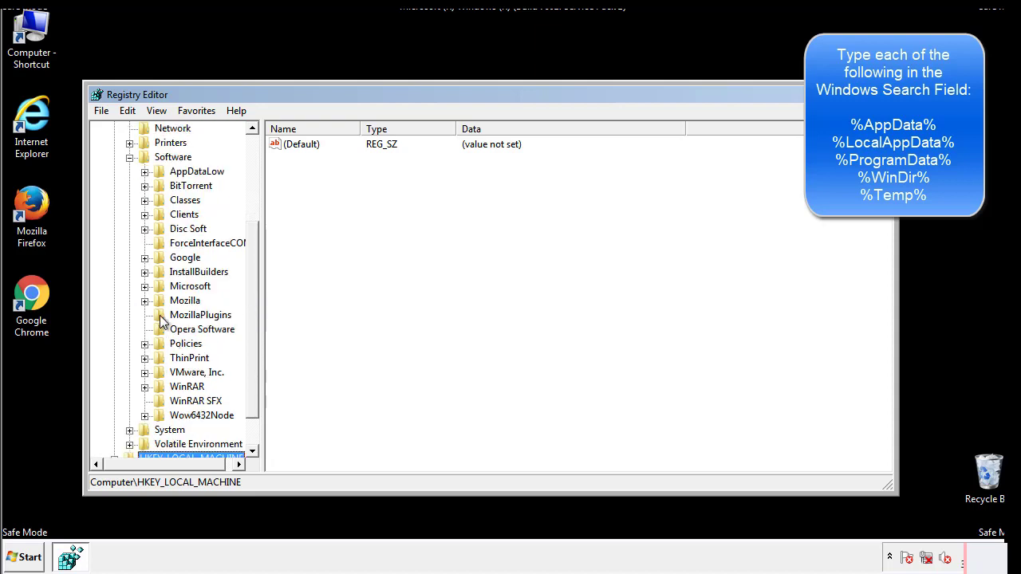
pyautogui.moveTo(155, 218)
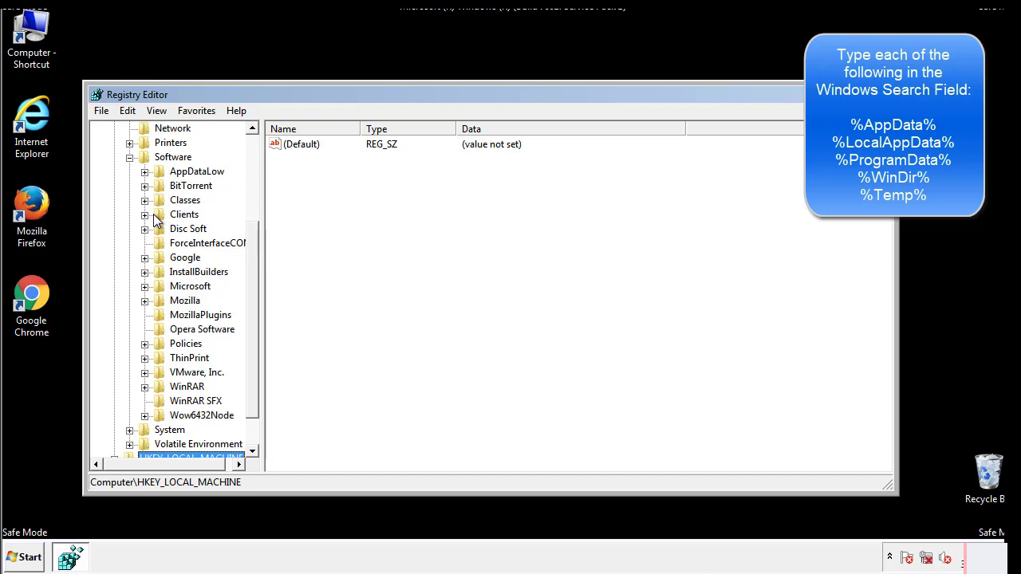
pyautogui.click(145, 285)
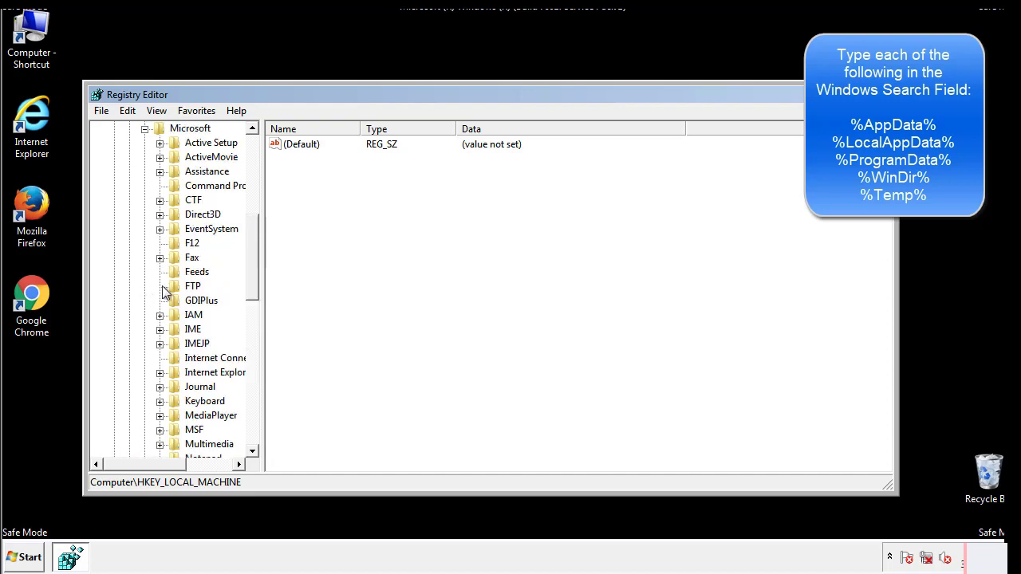
pyautogui.scroll(-3)
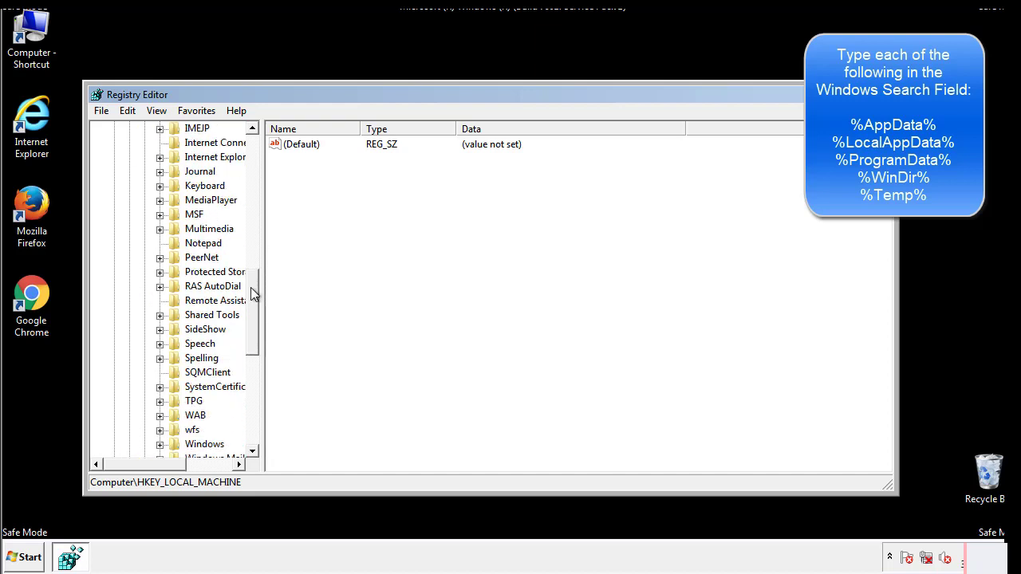
pyautogui.scroll(-3)
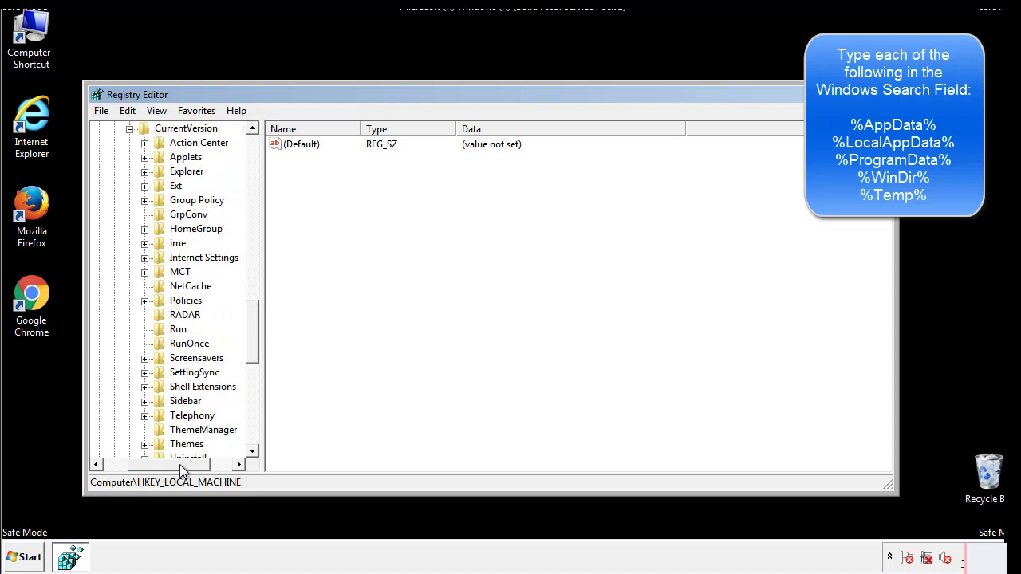
# - Inspect HKCU Run, which holds only a DAEMON Tools entry, then select Windows
pyautogui.click(178, 329)
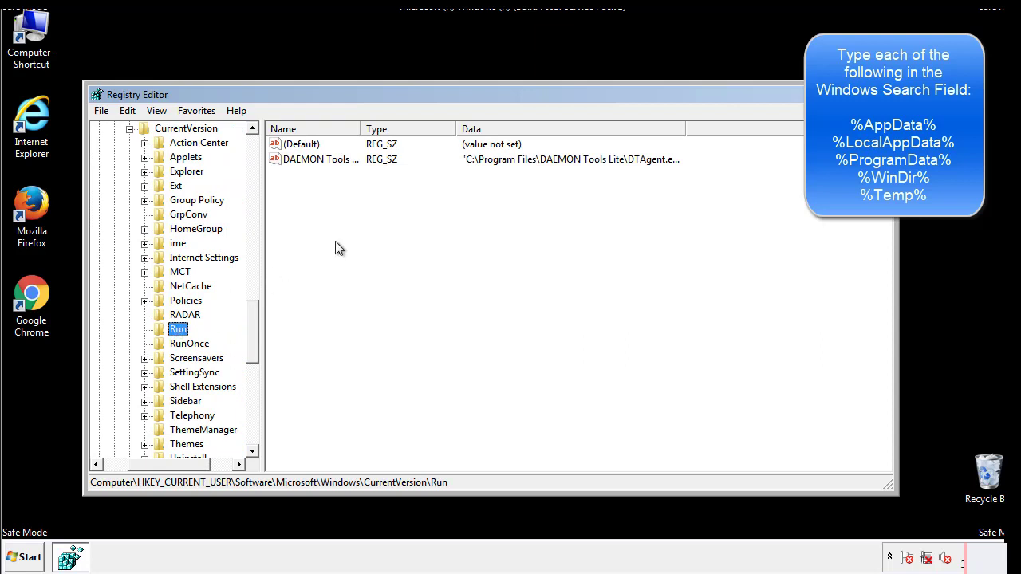
pyautogui.moveTo(331, 176)
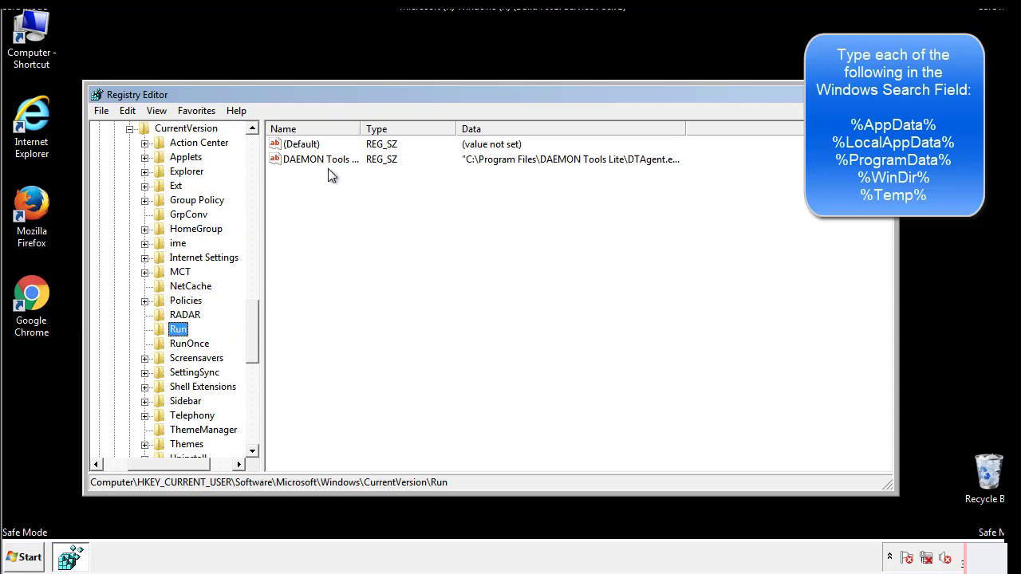
pyautogui.moveTo(436, 188)
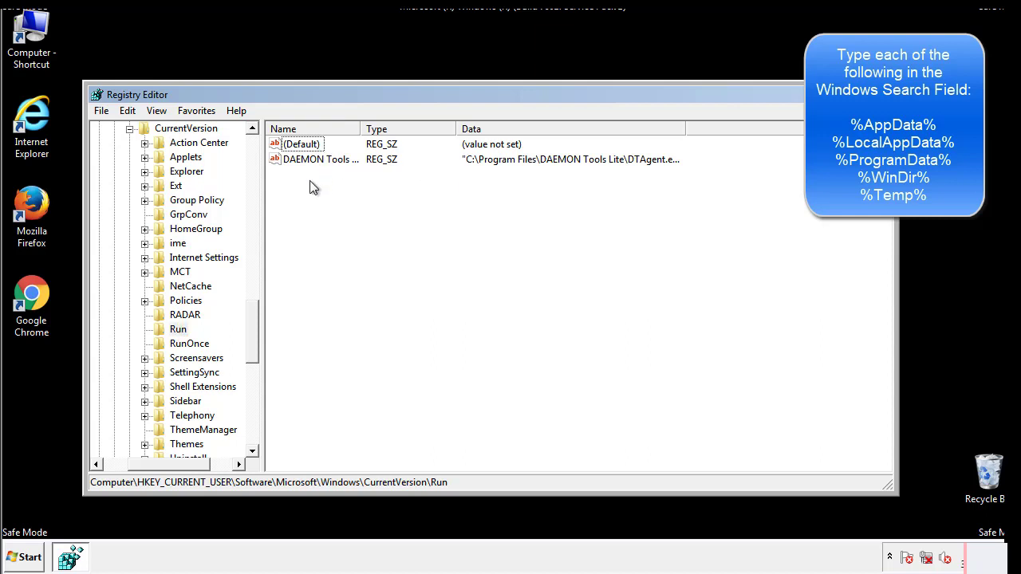
pyautogui.moveTo(369, 188)
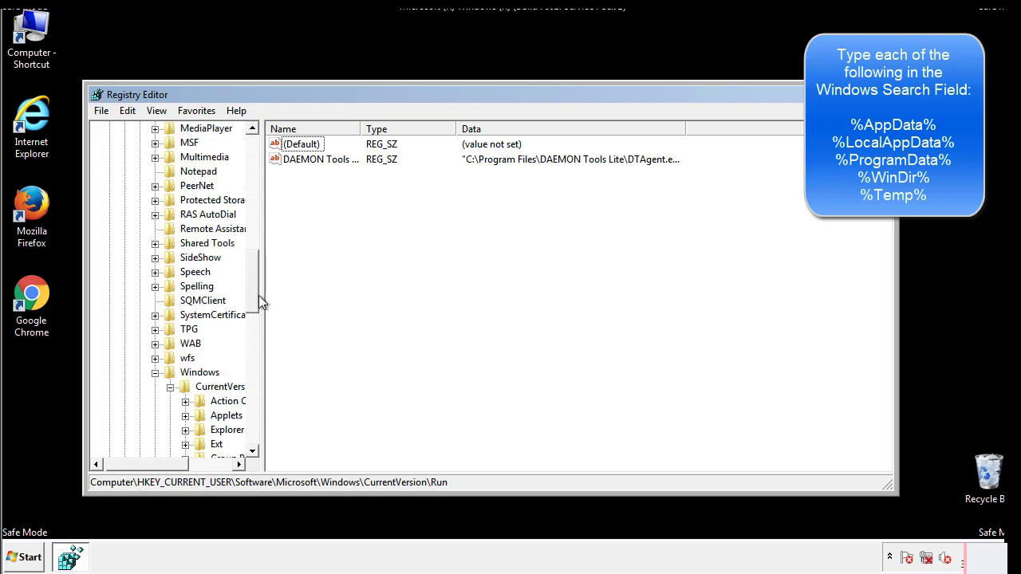
pyautogui.click(200, 373)
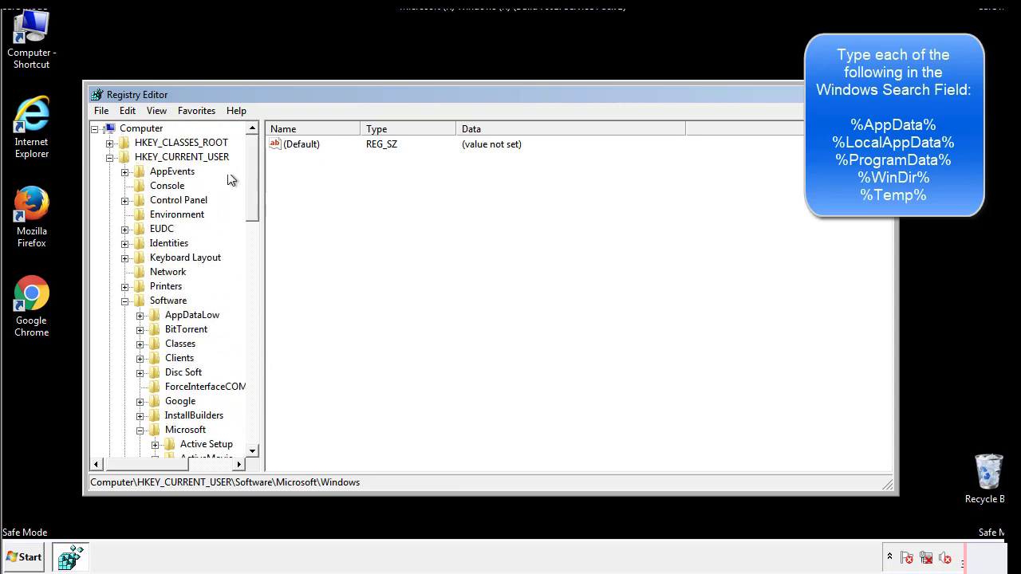
# - Search the registry for %appdata%, then for %temp%
pyautogui.click(127, 110)
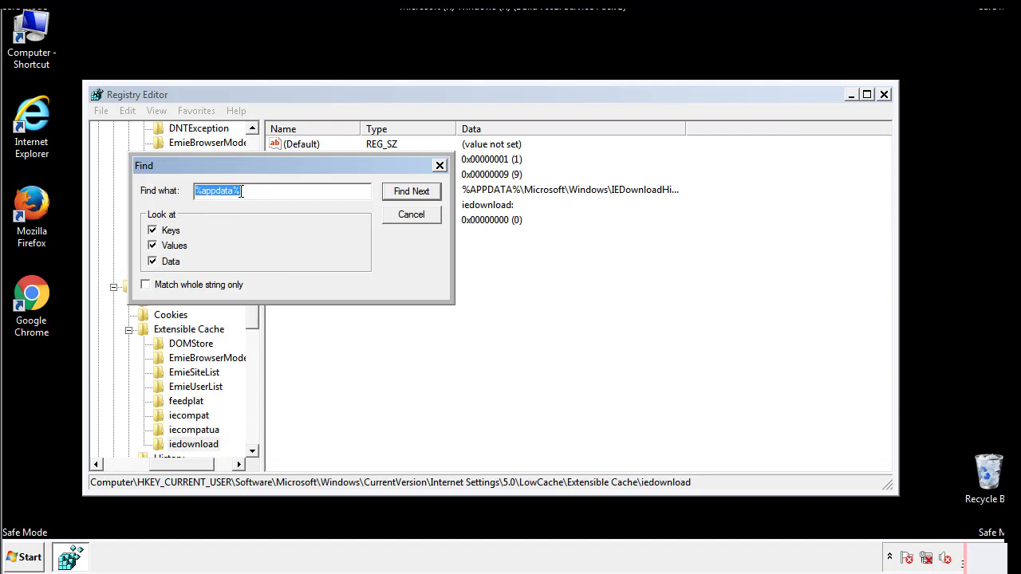
pyautogui.write('%temp%')
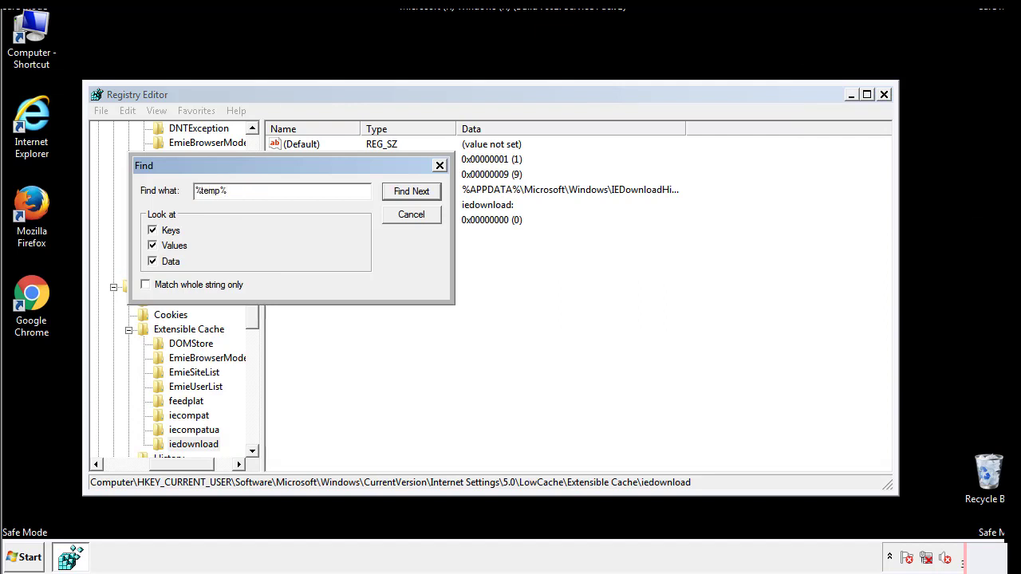
pyautogui.click(411, 190)
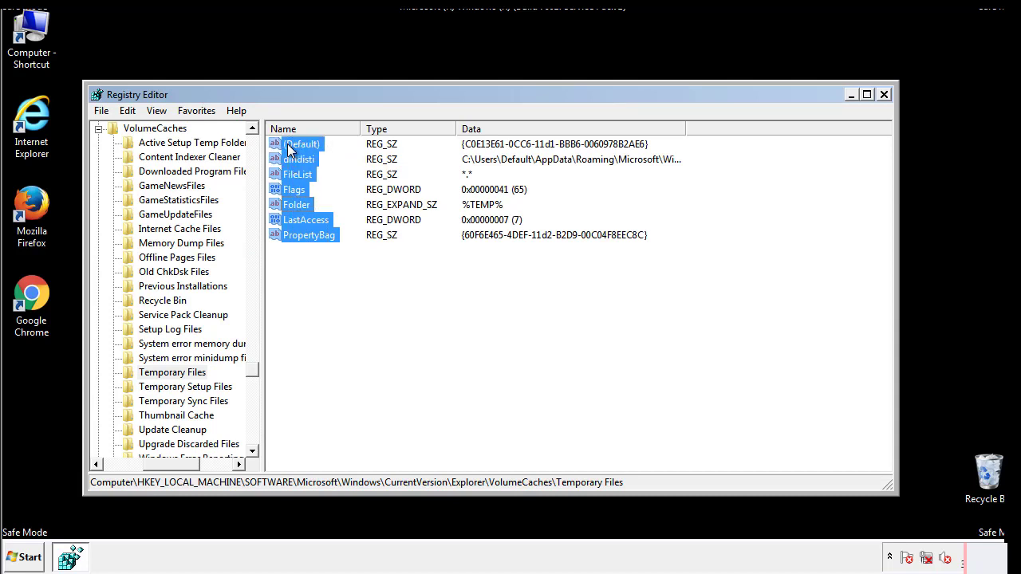
# - Delete the selected Temporary Files values, confirm the deletion, and close Registry Editor
pyautogui.rightClick(302, 144)
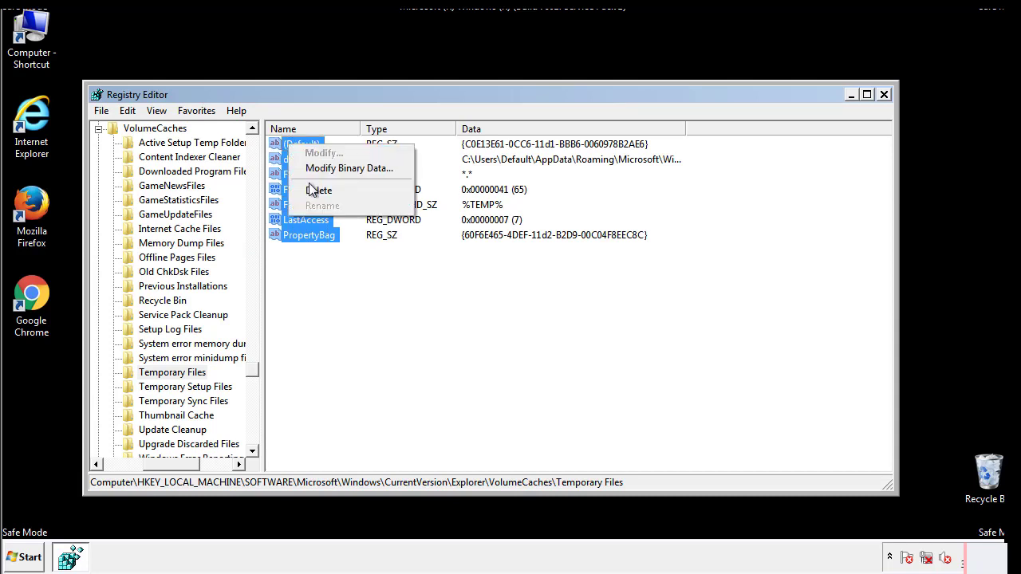
pyautogui.click(320, 190)
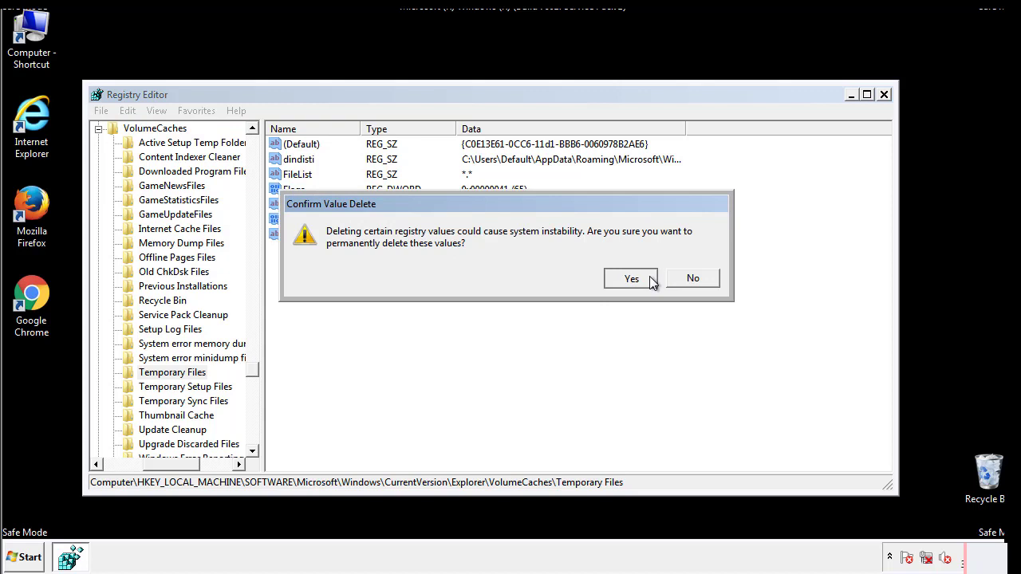
pyautogui.click(631, 279)
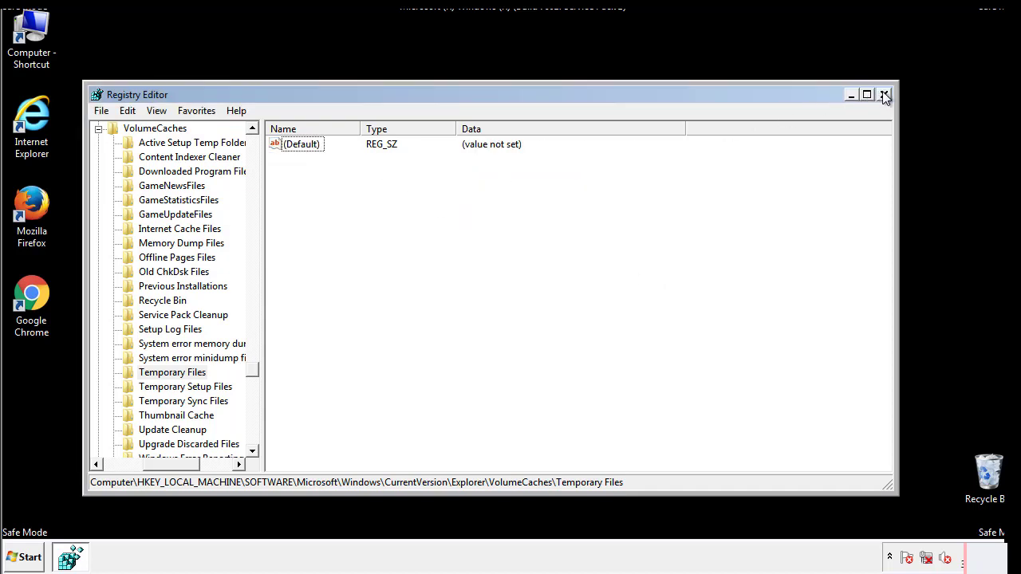
pyautogui.click(884, 94)
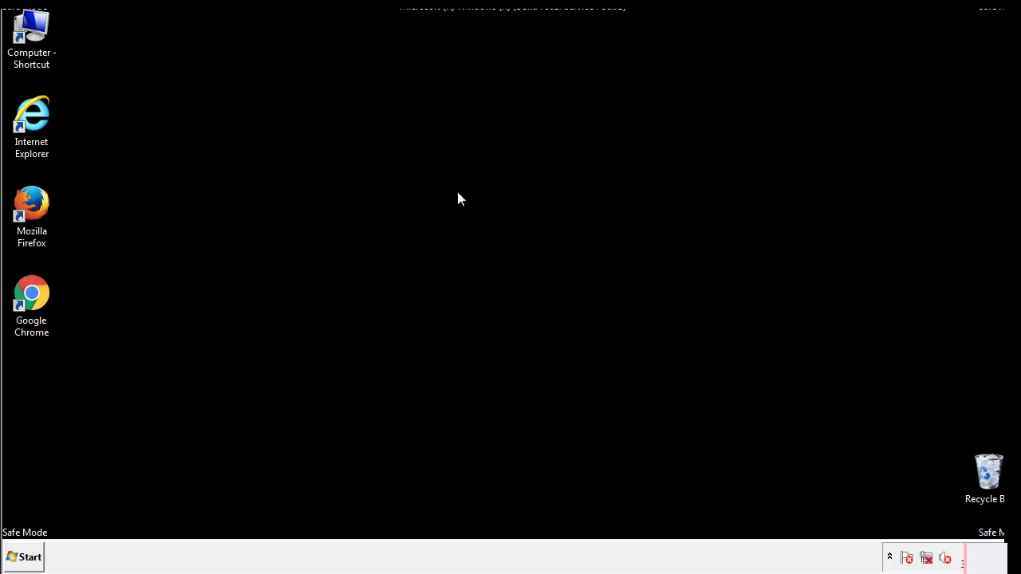
pyautogui.moveTo(42, 400)
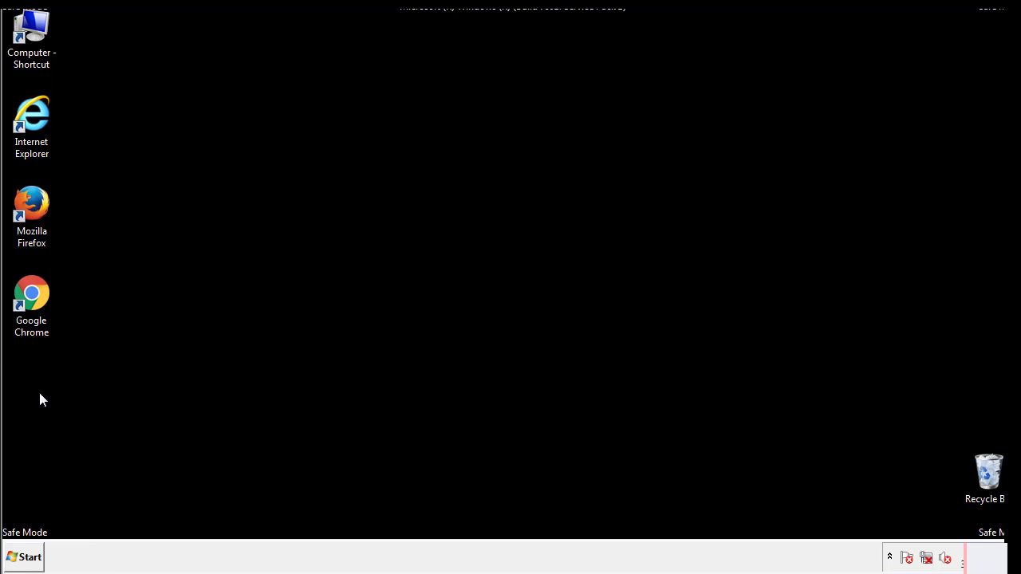
# - Search the Start menu for msconfig to launch System Configuration
pyautogui.click(24, 557)
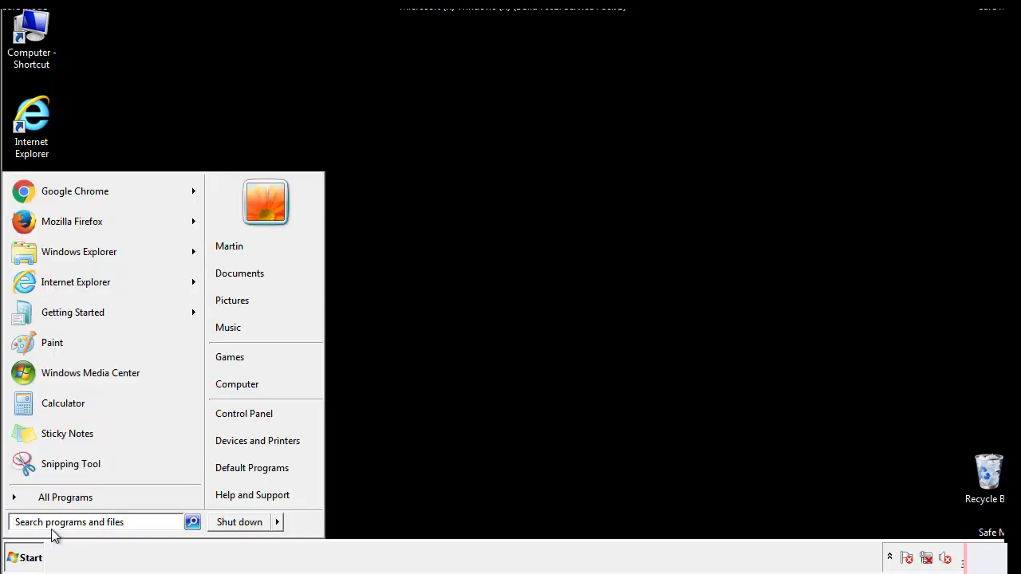
pyautogui.write('mscon')
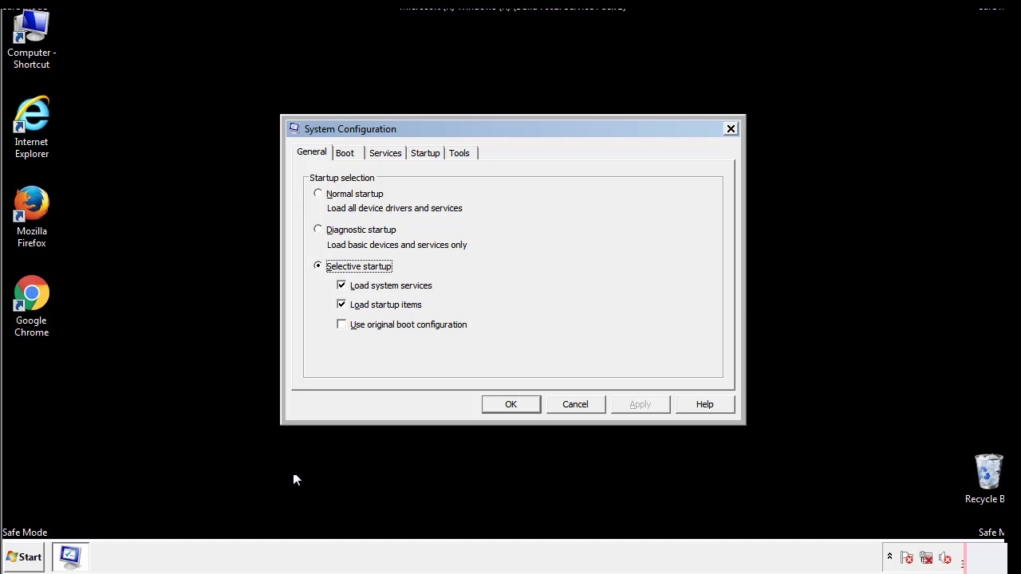
# - Uncheck Safe boot on the Boot tab, apply, and restart Windows now
pyautogui.click(345, 152)
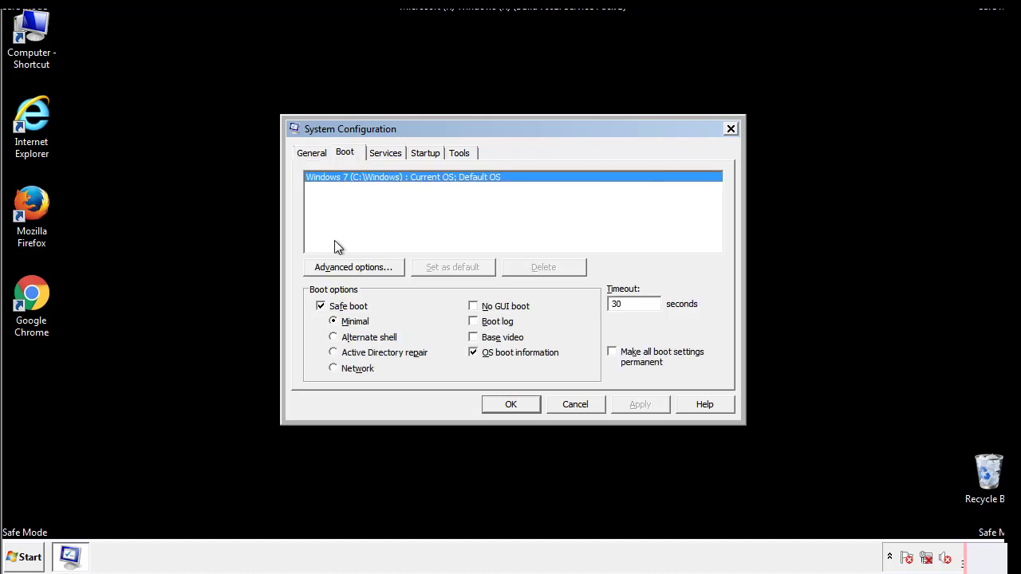
pyautogui.click(321, 305)
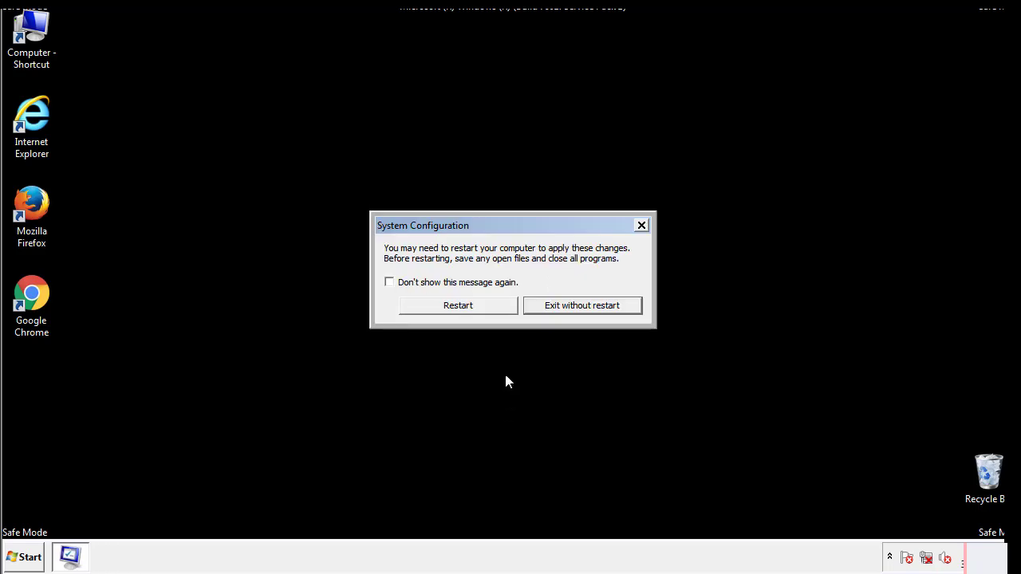
pyautogui.click(458, 305)
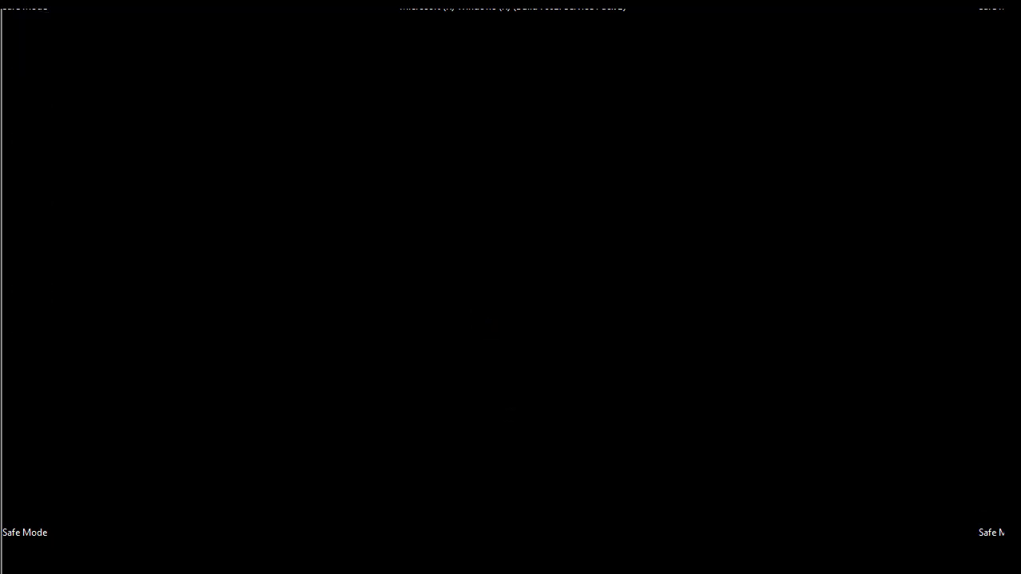